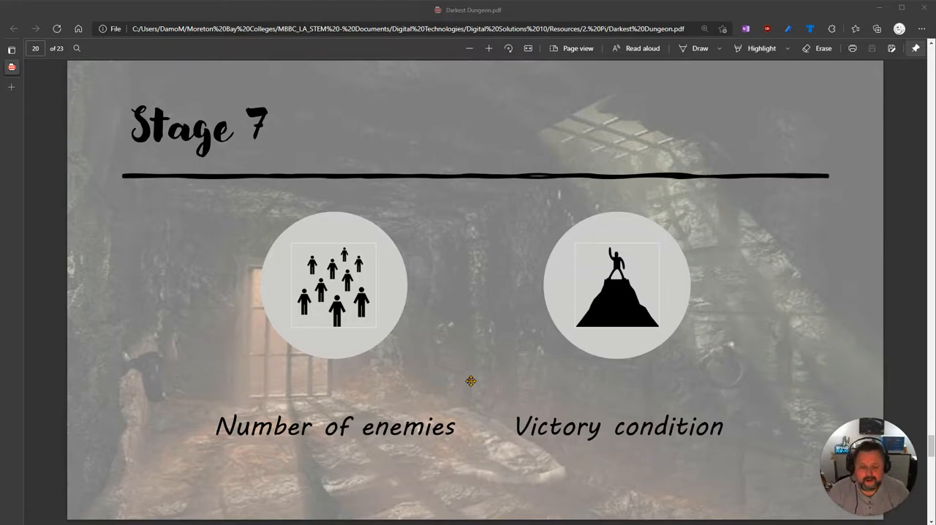
mouse_move(553, 353)
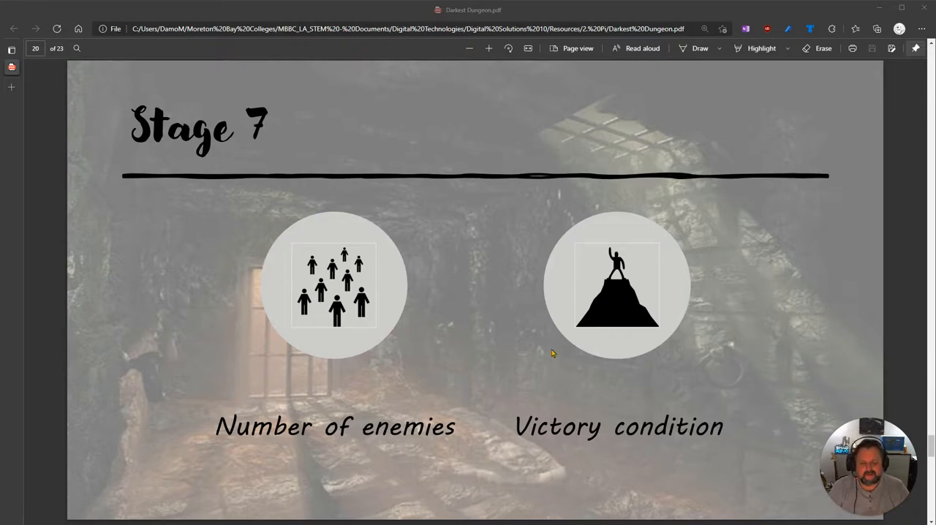
mouse_move(360, 269)
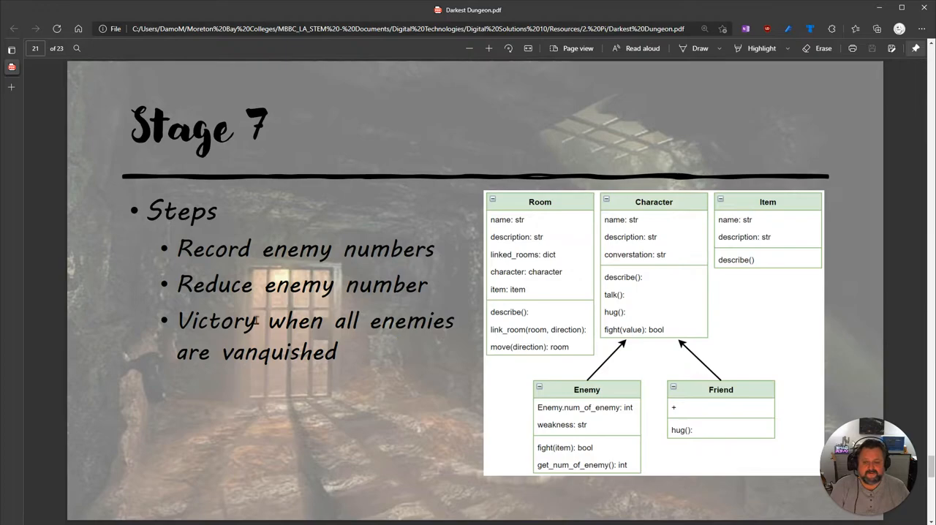
mouse_move(465, 453)
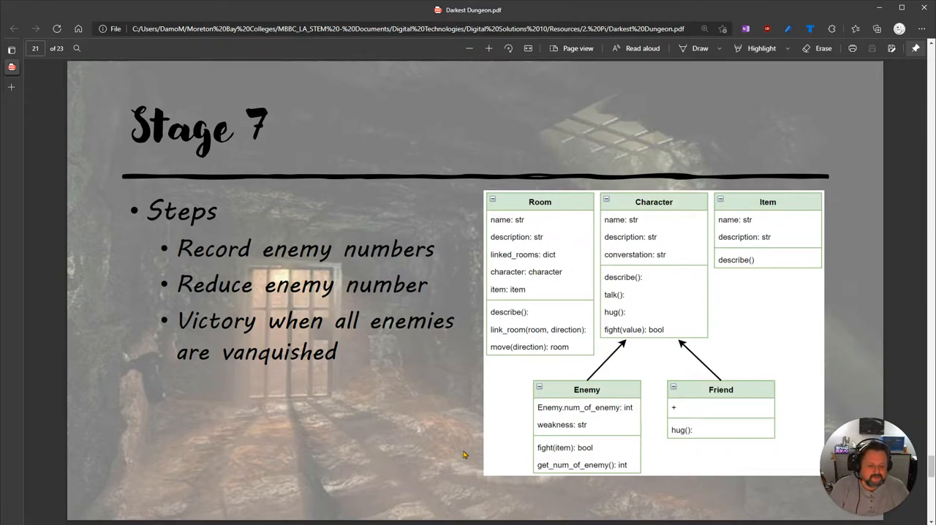
mouse_move(588, 380)
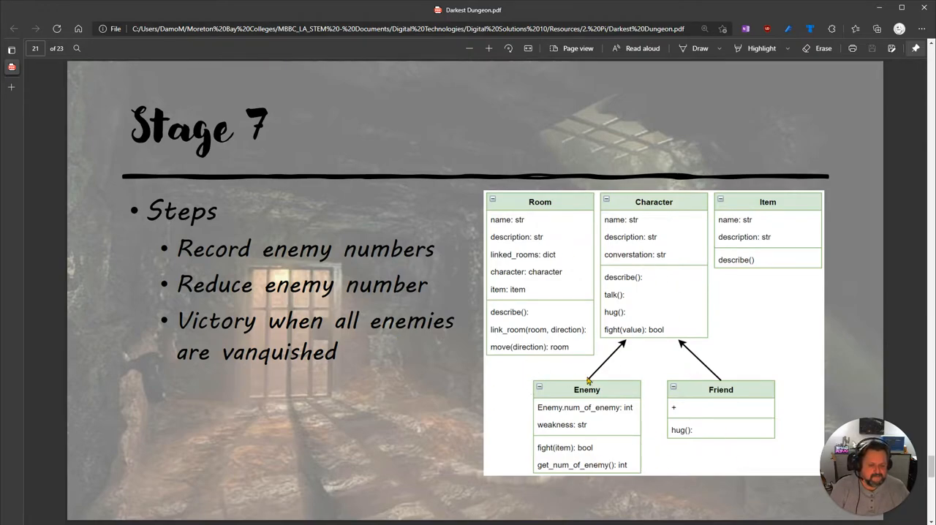
mouse_move(532, 413)
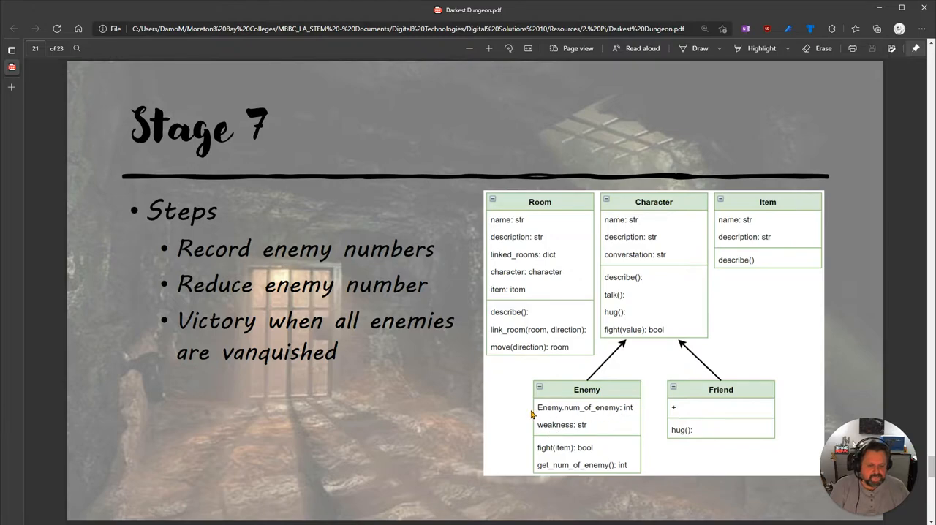
mouse_move(578, 418)
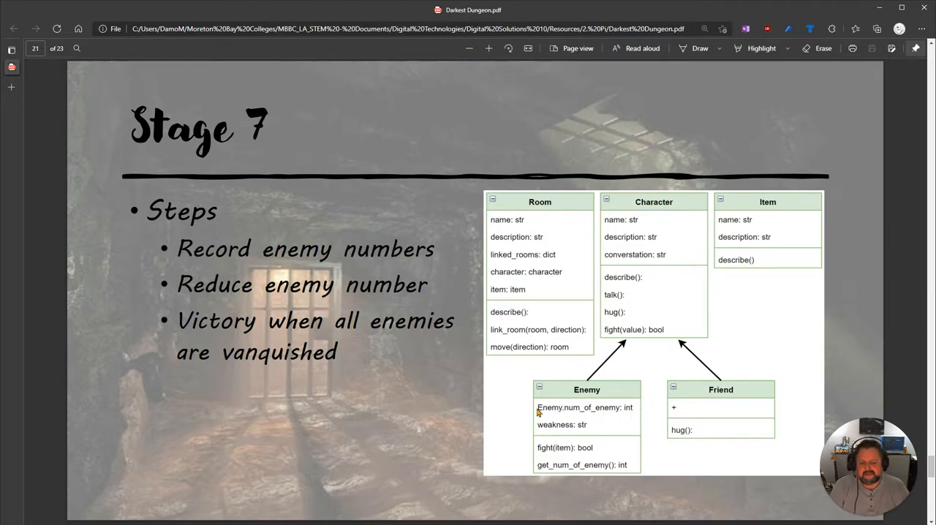
mouse_move(632, 415)
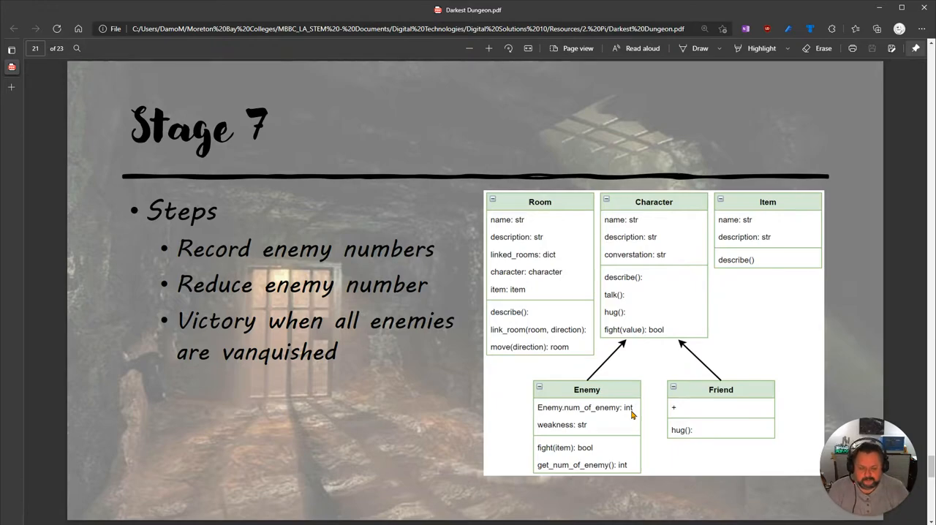
mouse_move(582, 474)
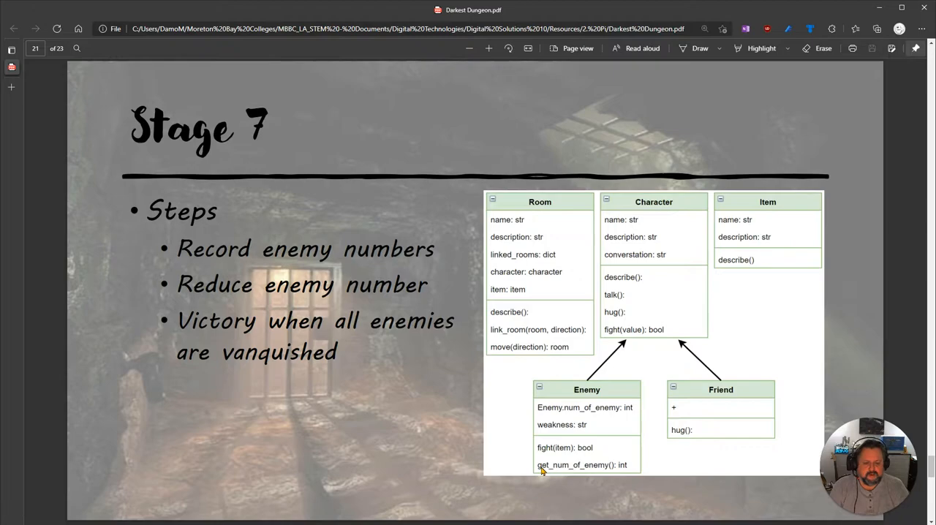
mouse_move(561, 465)
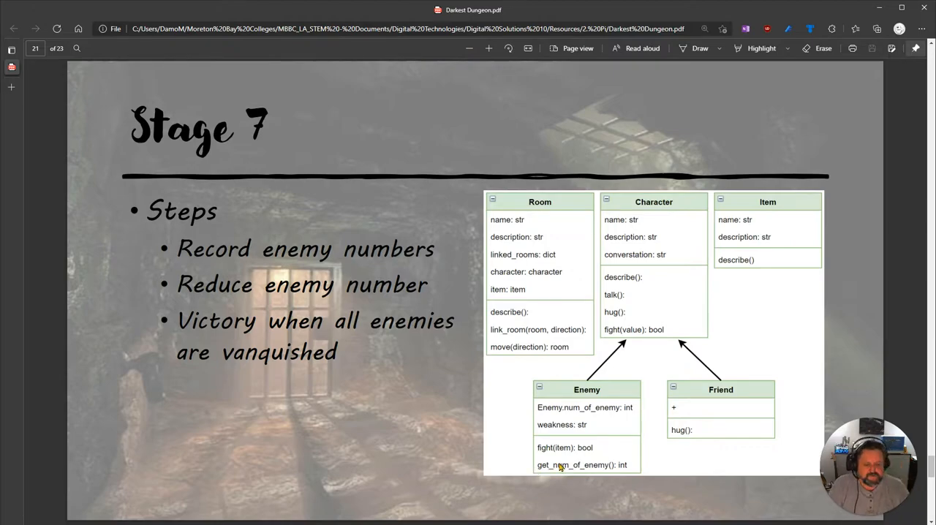
mouse_move(617, 482)
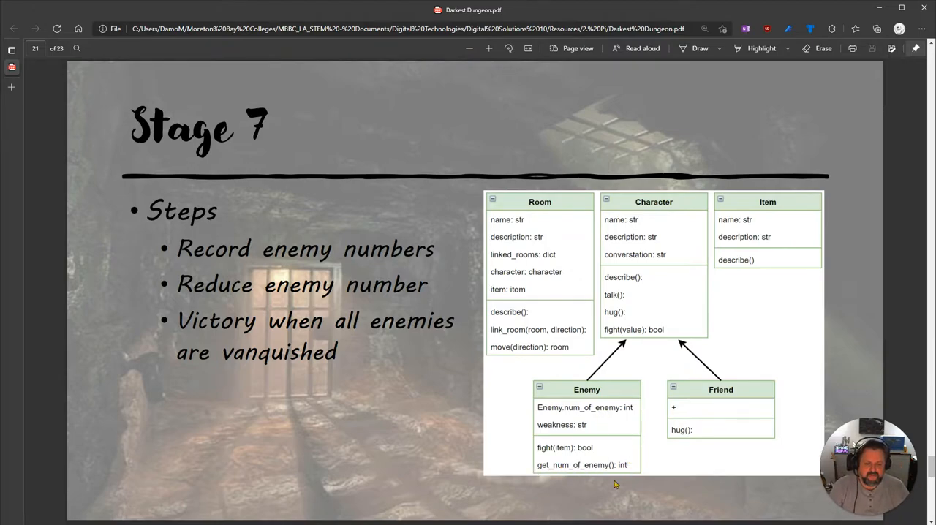
mouse_move(585, 497)
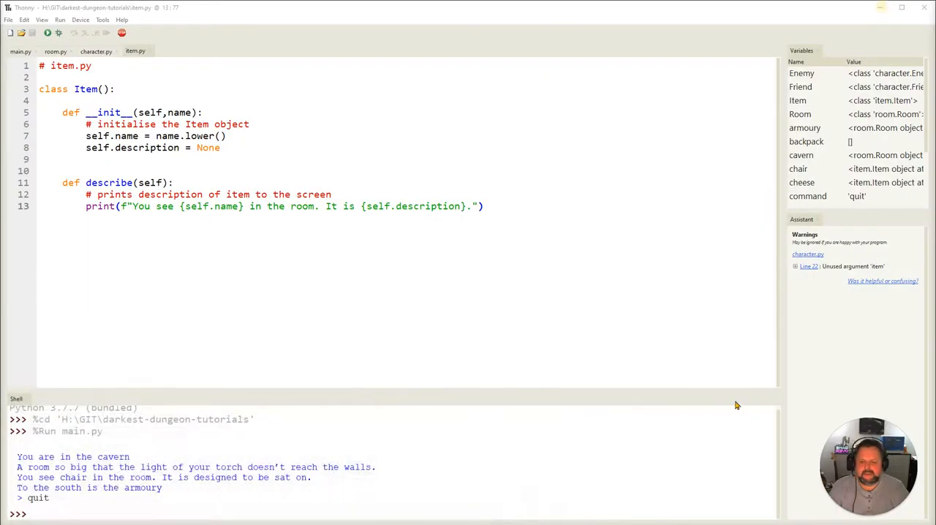
Switch to character.py, scroll to class Enemy and insert a blank line under its header
click(21, 52)
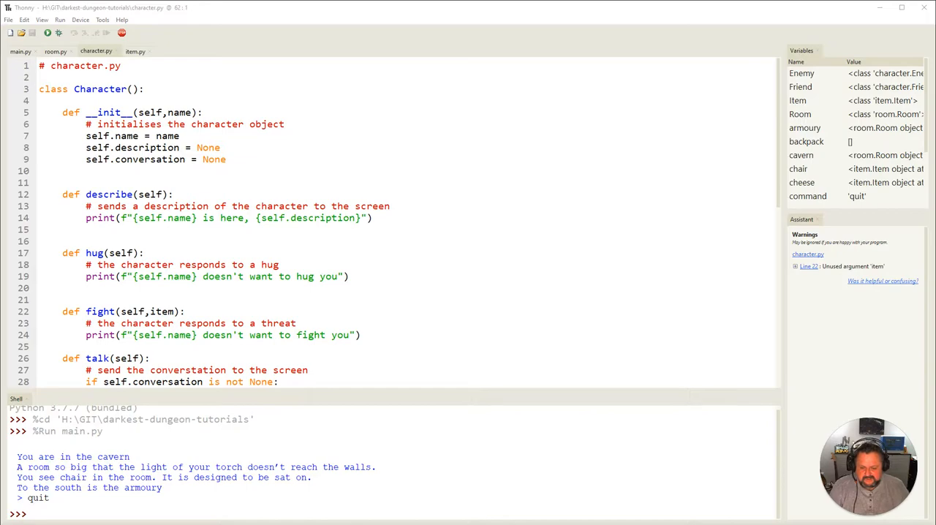
scroll(down, 3)
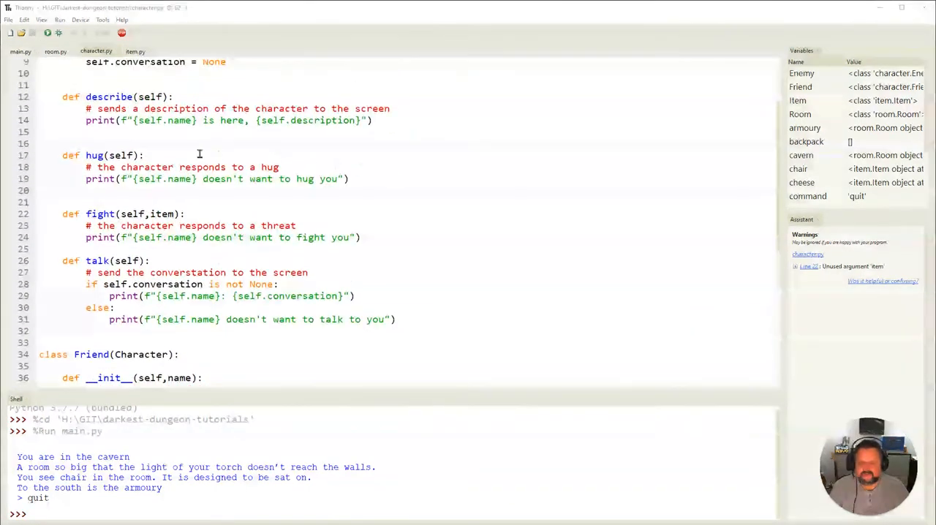
scroll(down, 3)
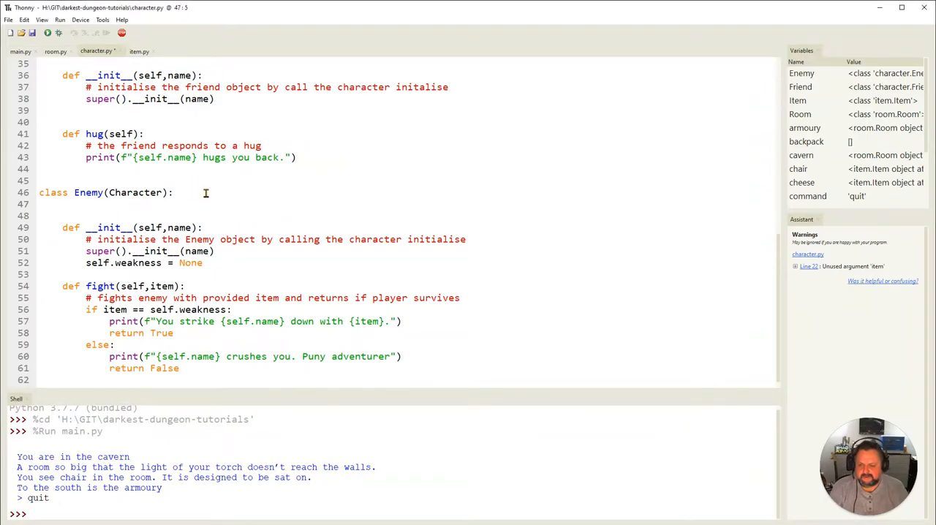
key(Return)
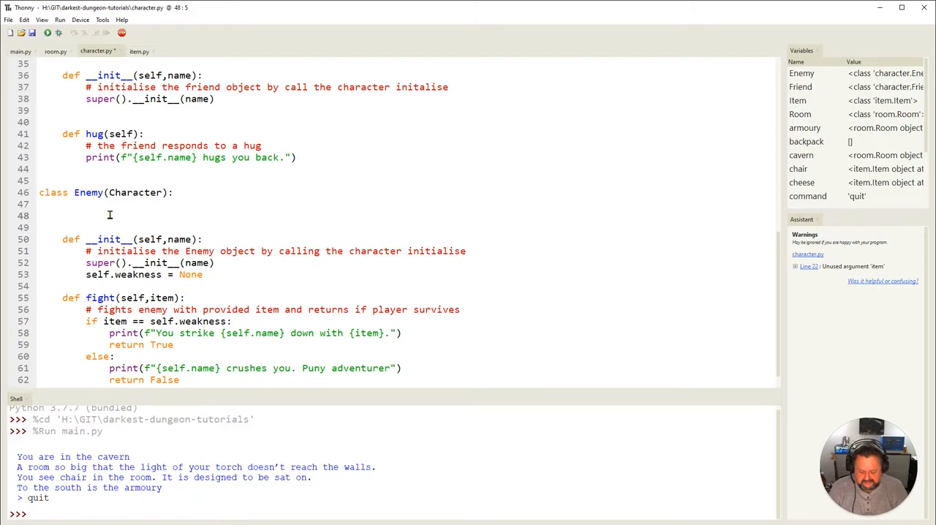
Declare the class attribute num_of_enemy = 0 at the top of class Enemy
text(num_o)
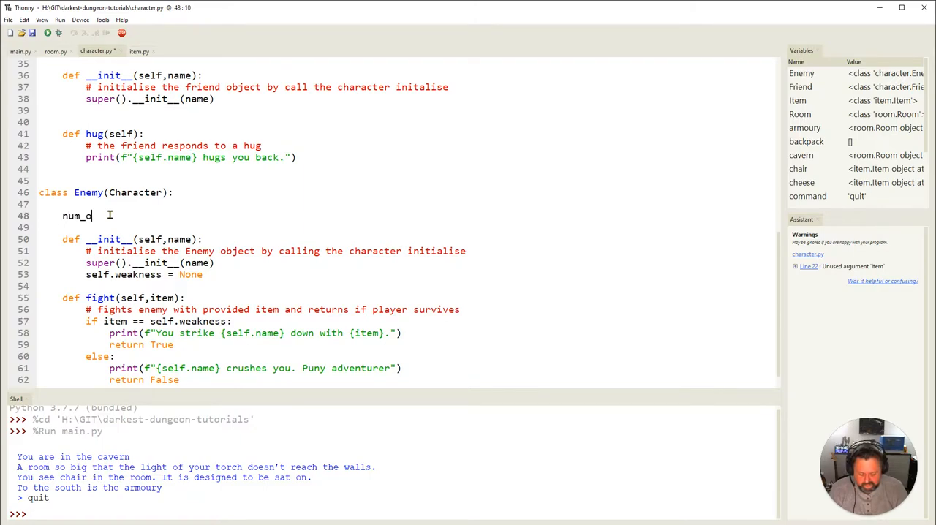
text(f_ene)
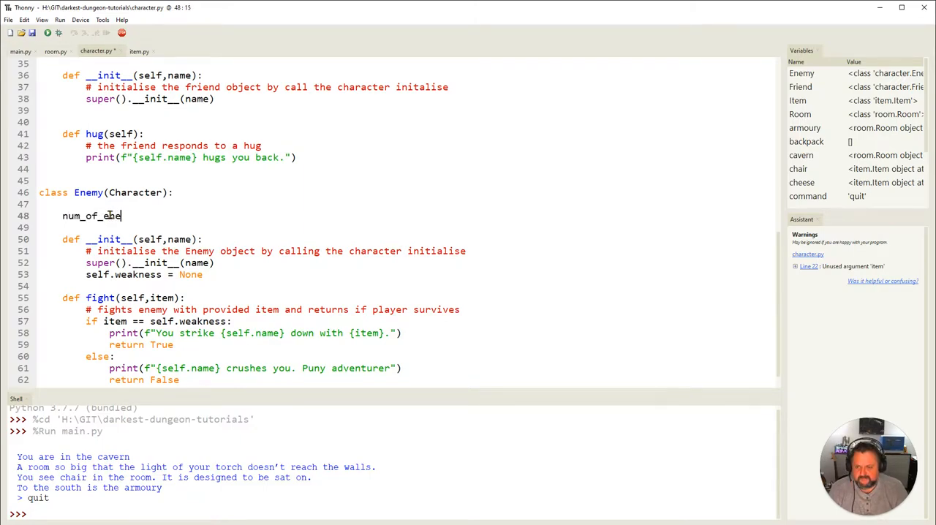
text(m)
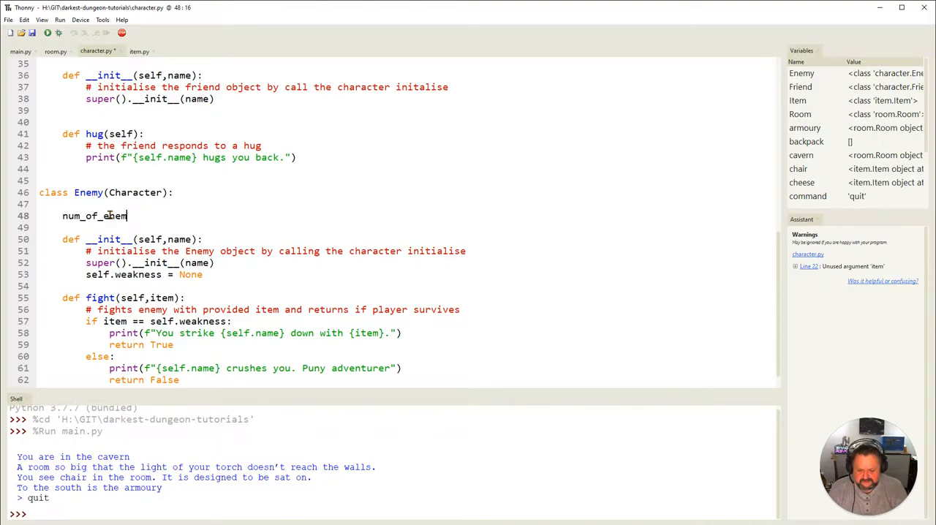
text(=)
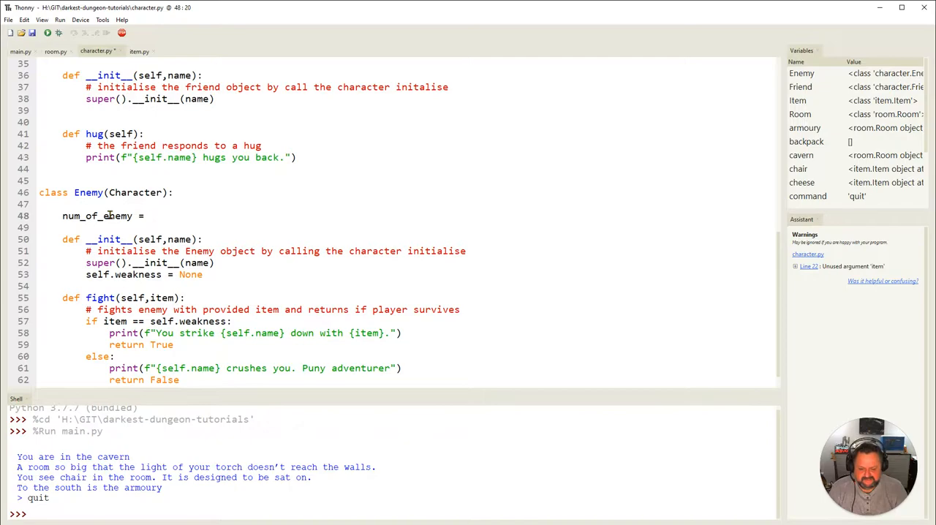
text(0)
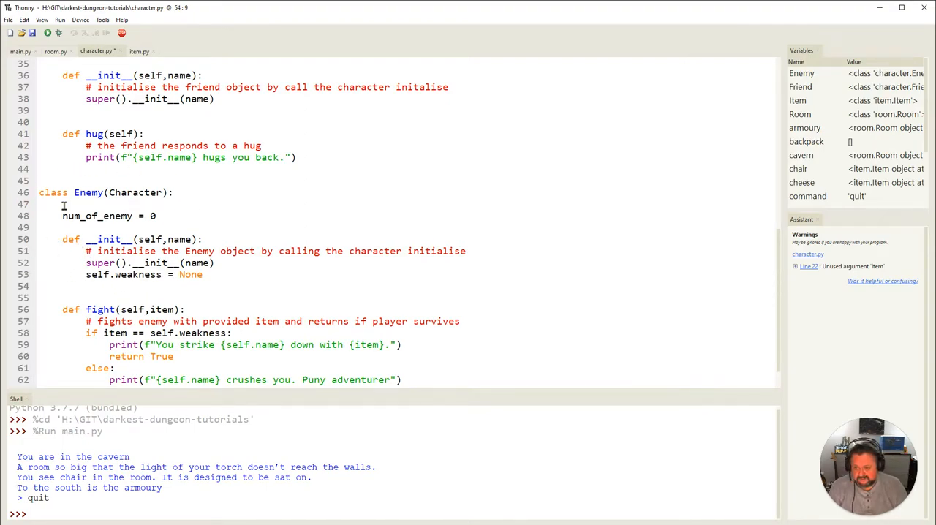
End Enemy.__init__ with Enemy.num_of_enemy += 1 so each new enemy is counted
text(Enem)
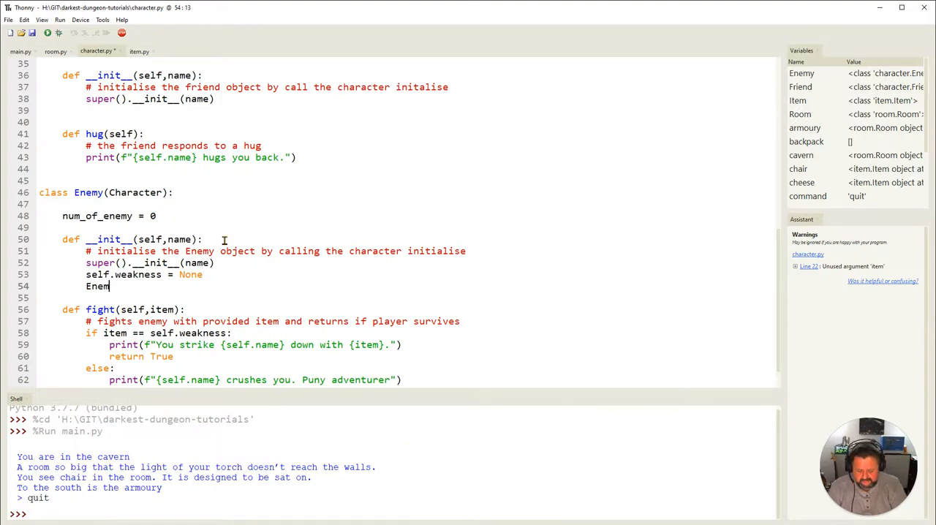
text(y.n)
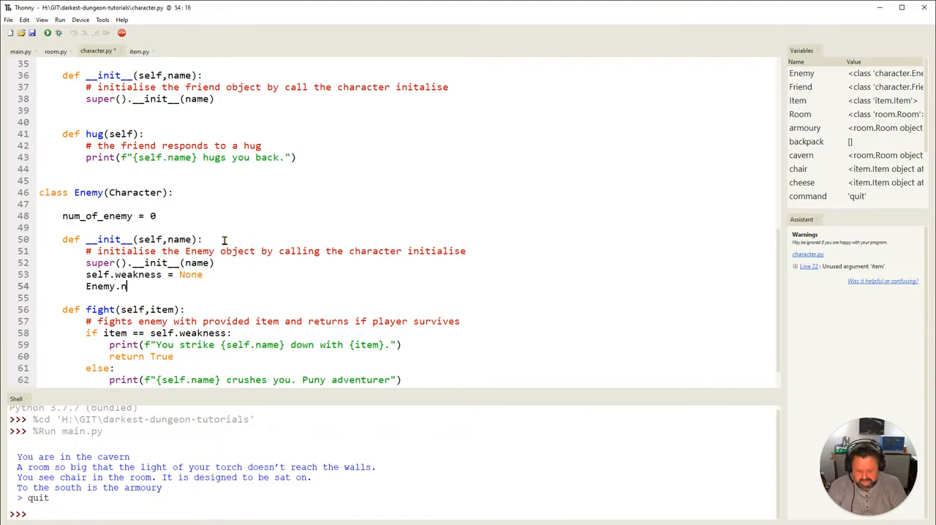
text(um_of_enemy)
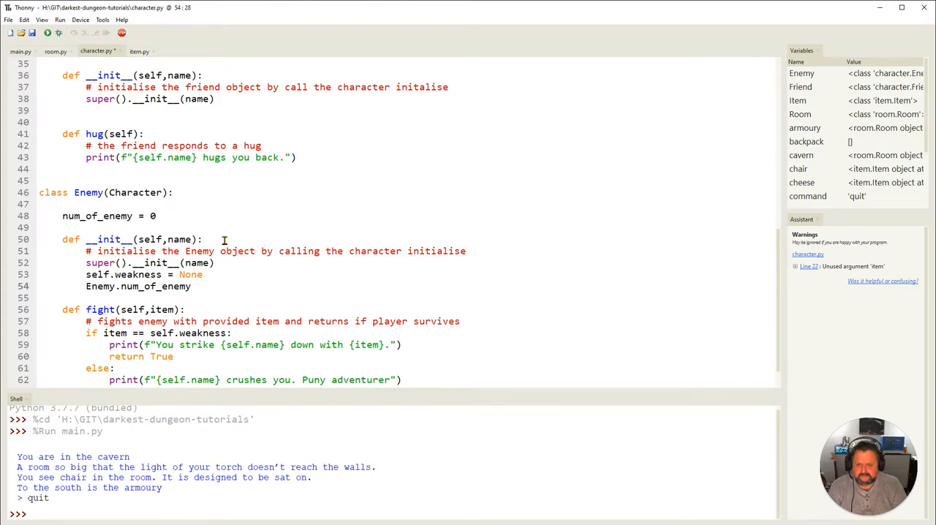
text(+= 1)
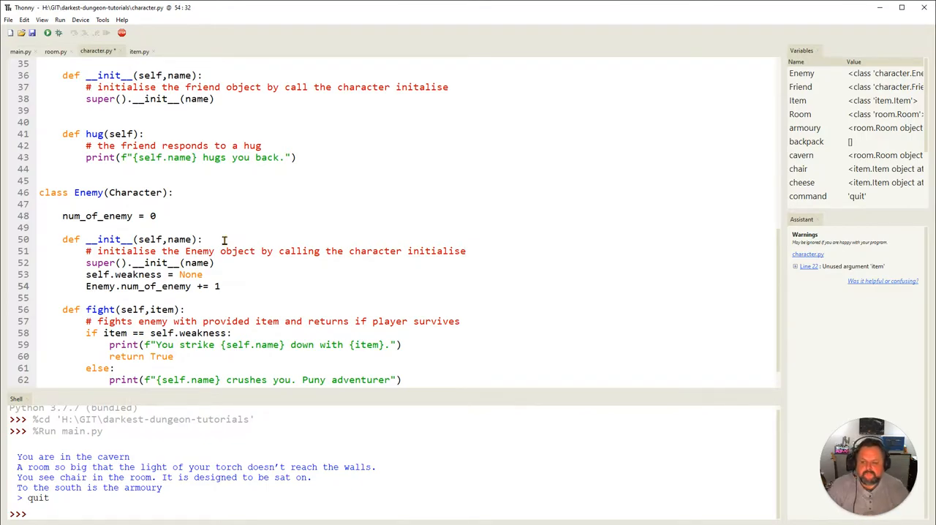
mouse_move(96, 261)
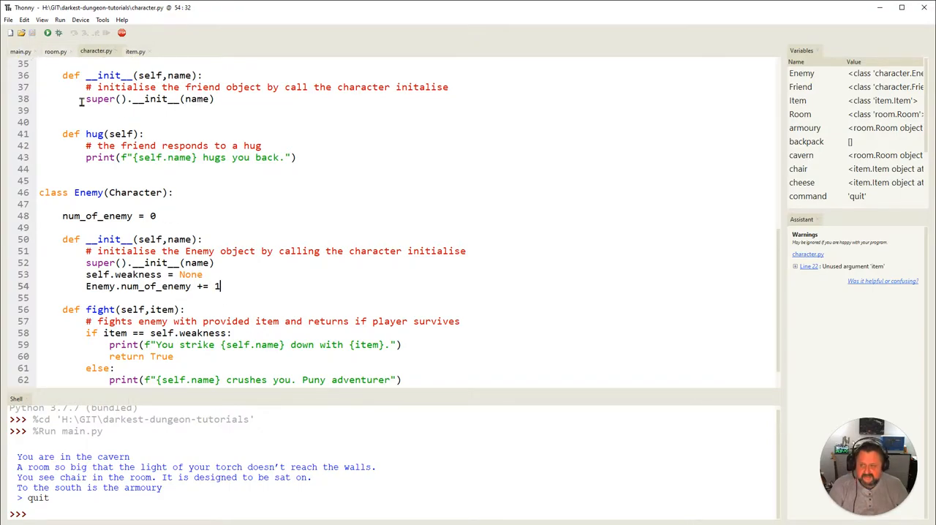
Test-run main.py, scroll to its main loop, then return to character.py at Enemy's fight method
click(20, 52)
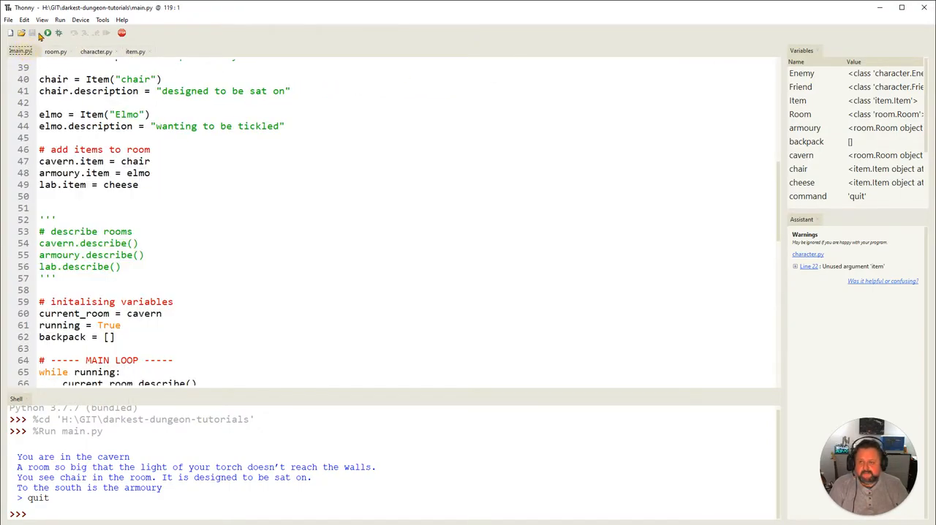
click(47, 32)
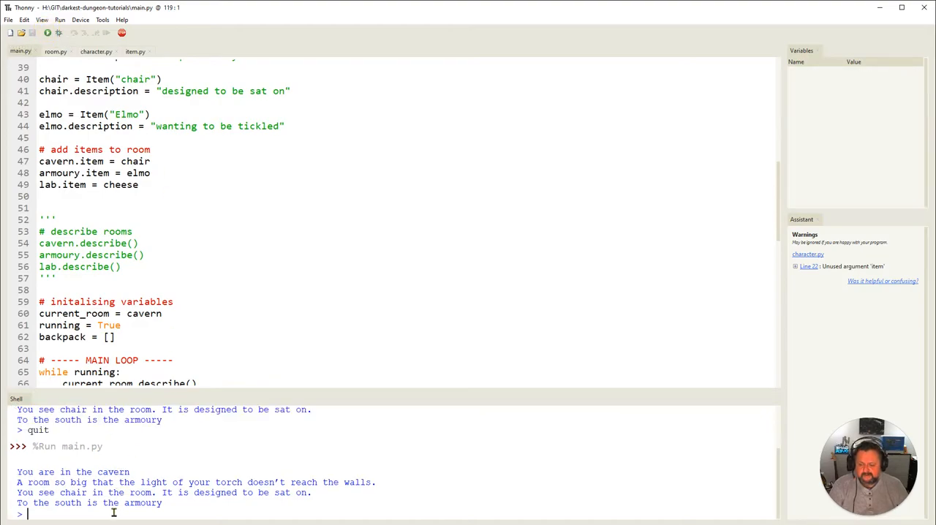
mouse_move(152, 519)
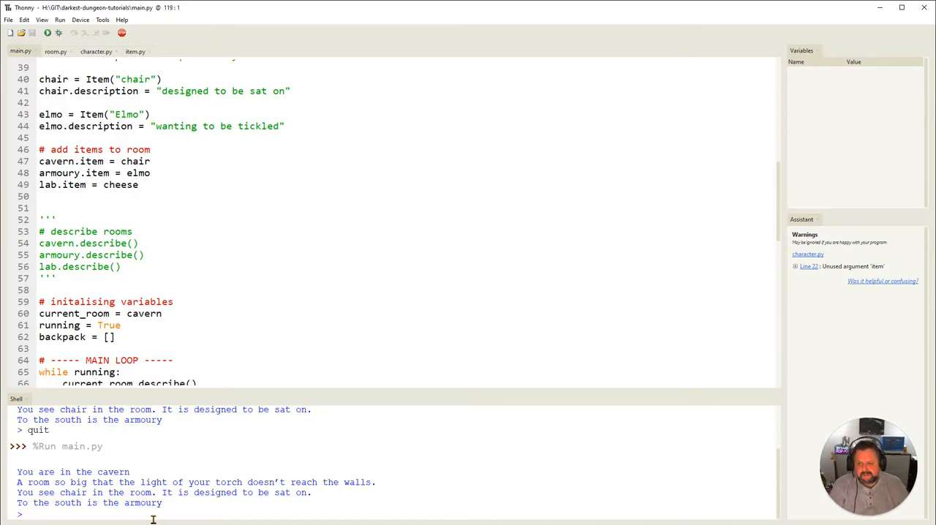
scroll(down, 3)
text(quit)
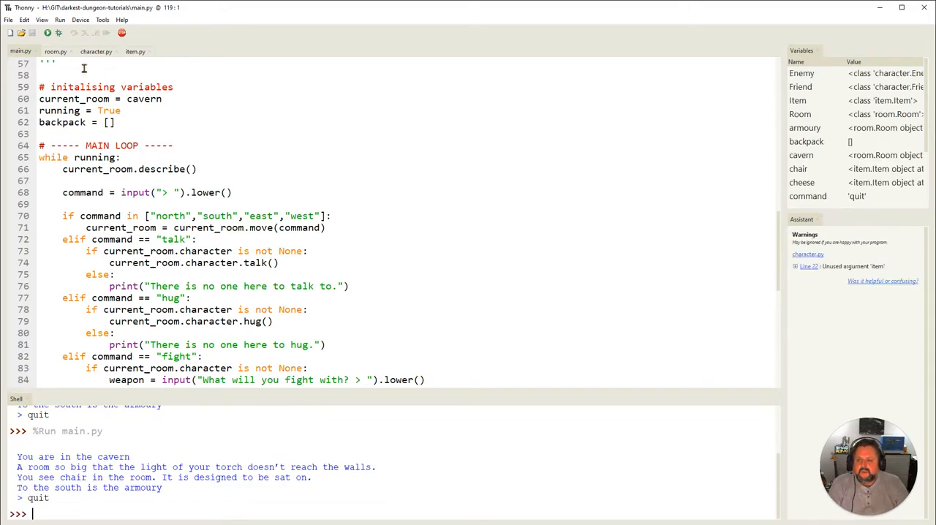
click(96, 51)
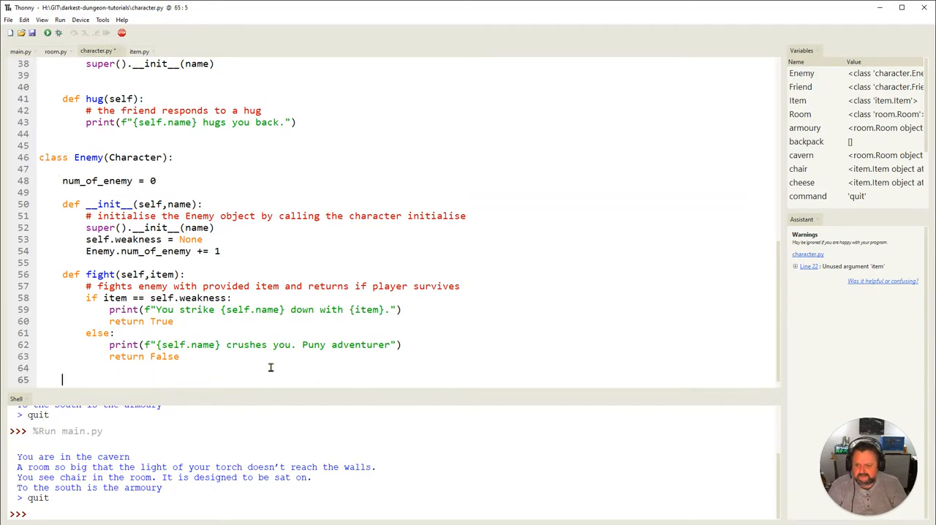
Write the method header def get_num_of_enemy(): inside class Enemy
text(def)
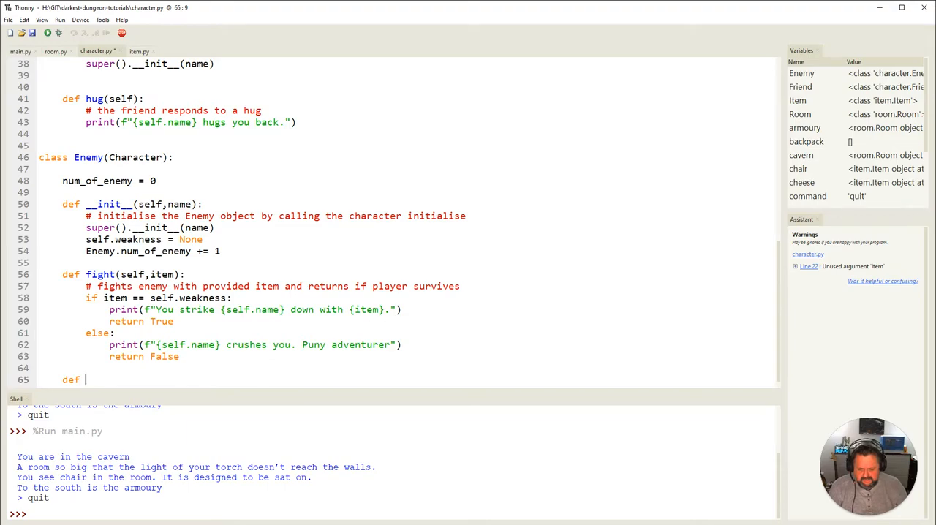
mouse_move(286, 392)
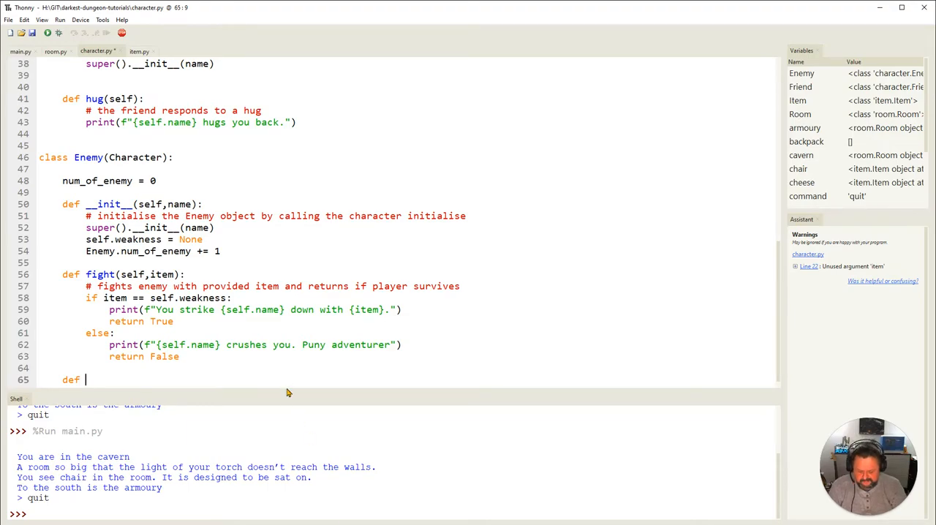
text(get_r)
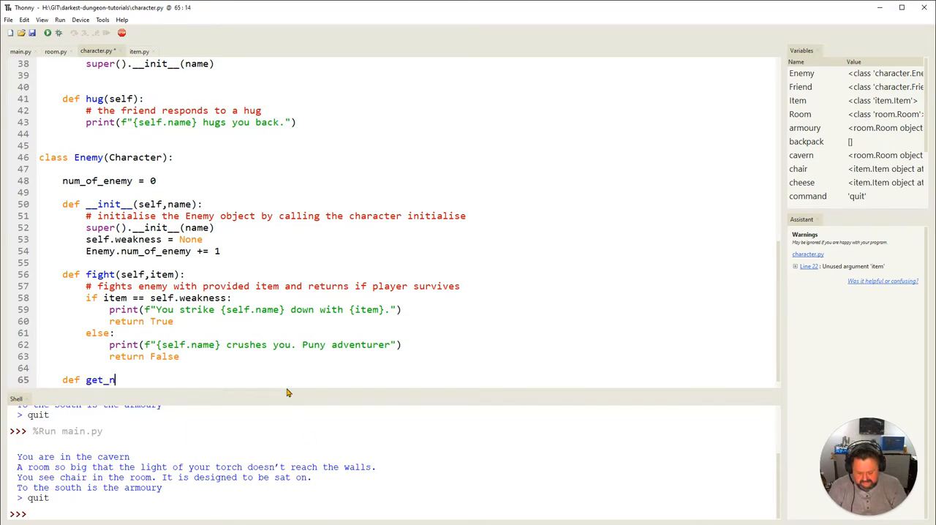
text(um_)
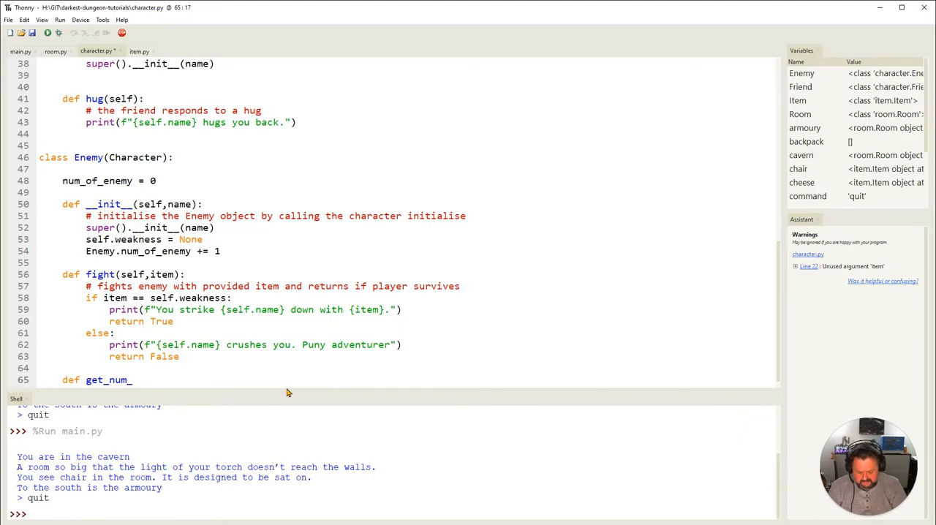
text(of_ene)
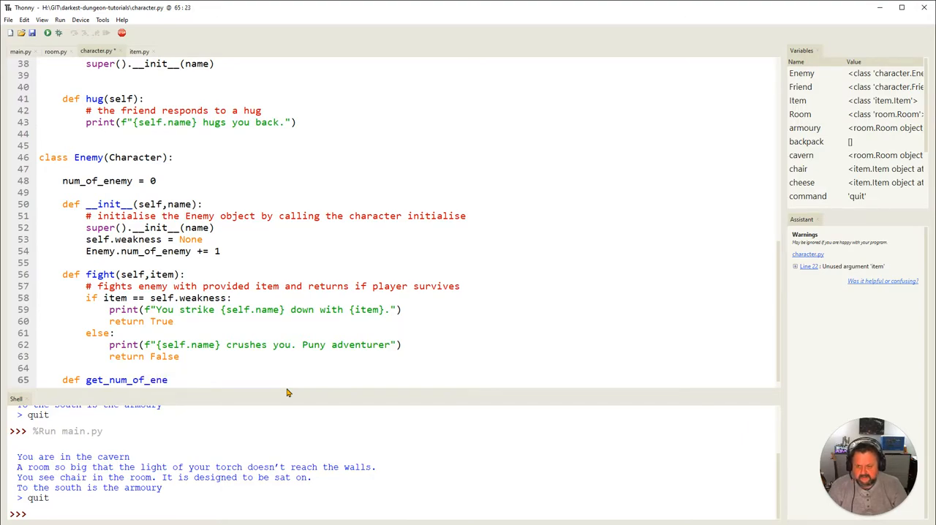
text(my)
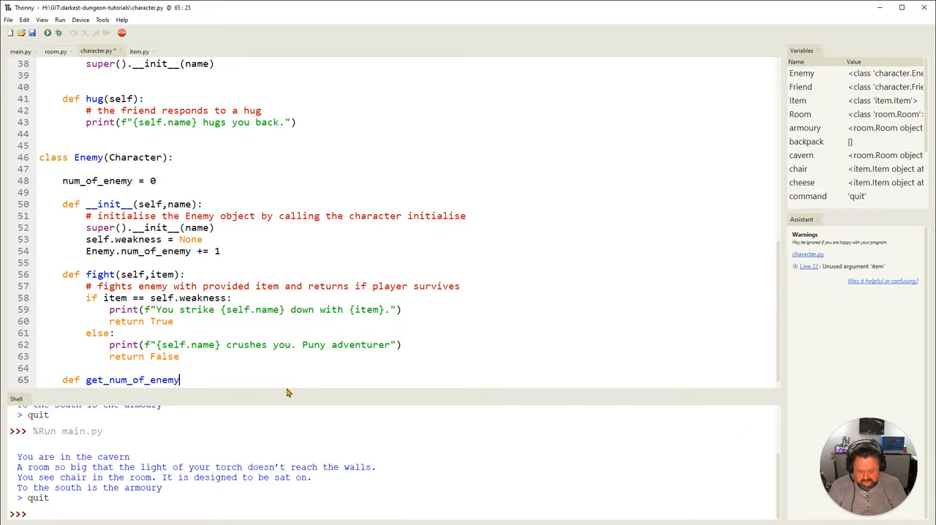
text(())
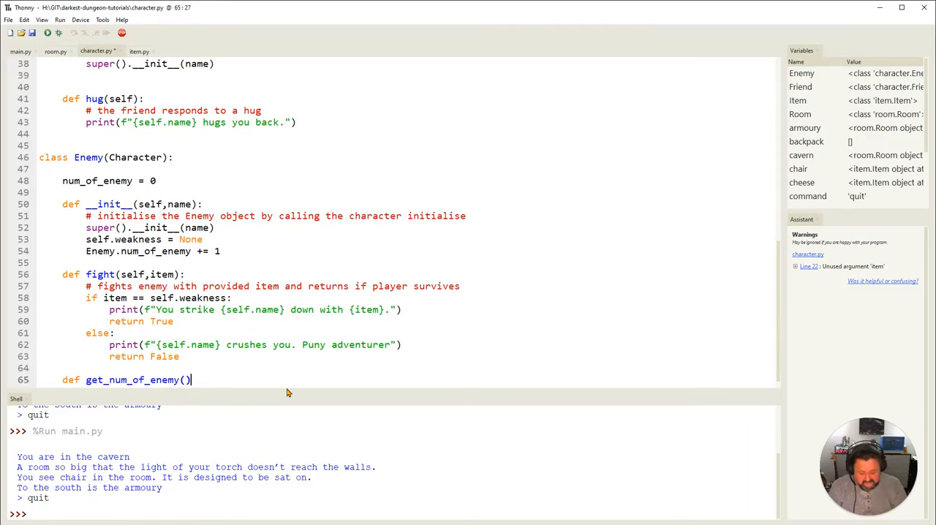
text(:)
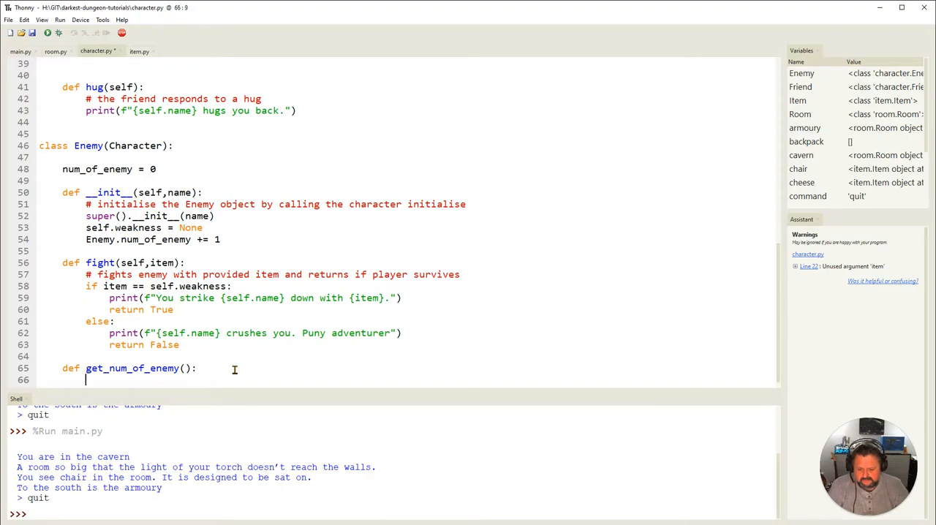
Give the method its body: return Enemy.num_of_enemy
text(return)
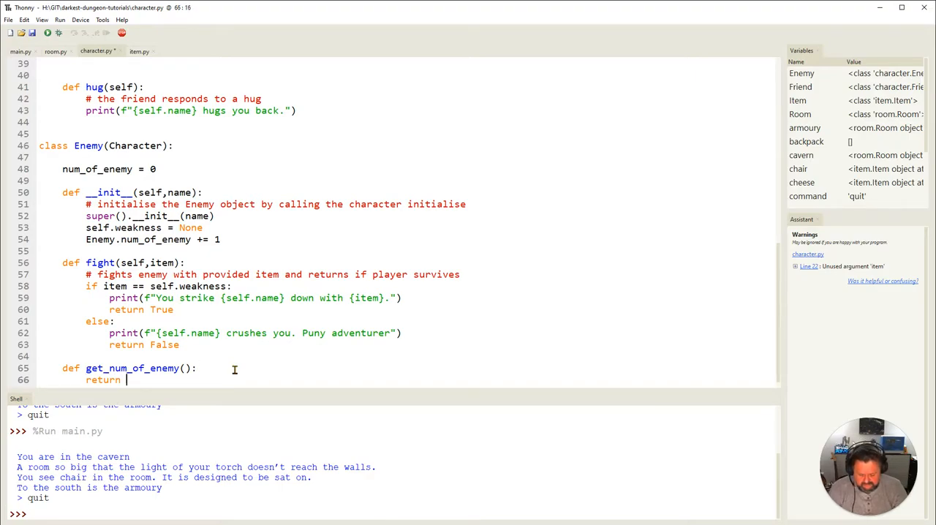
text(Enem)
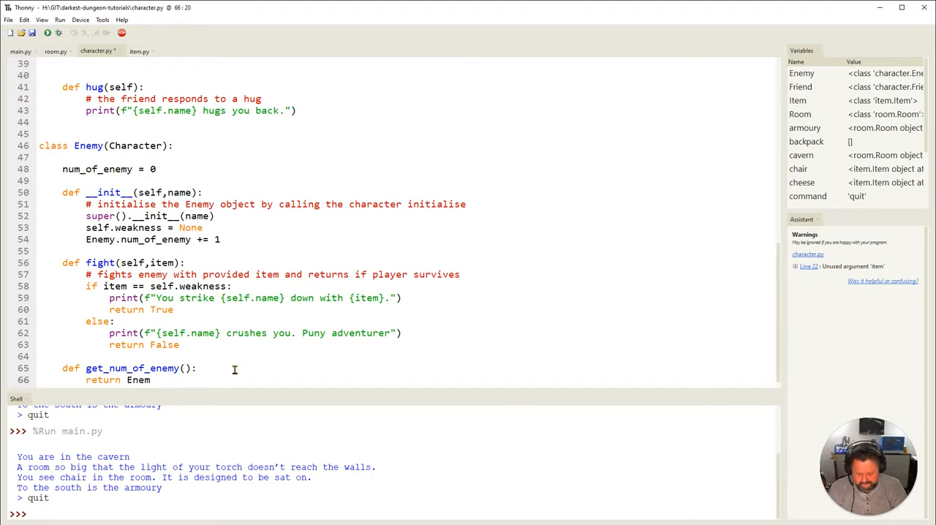
text(y)
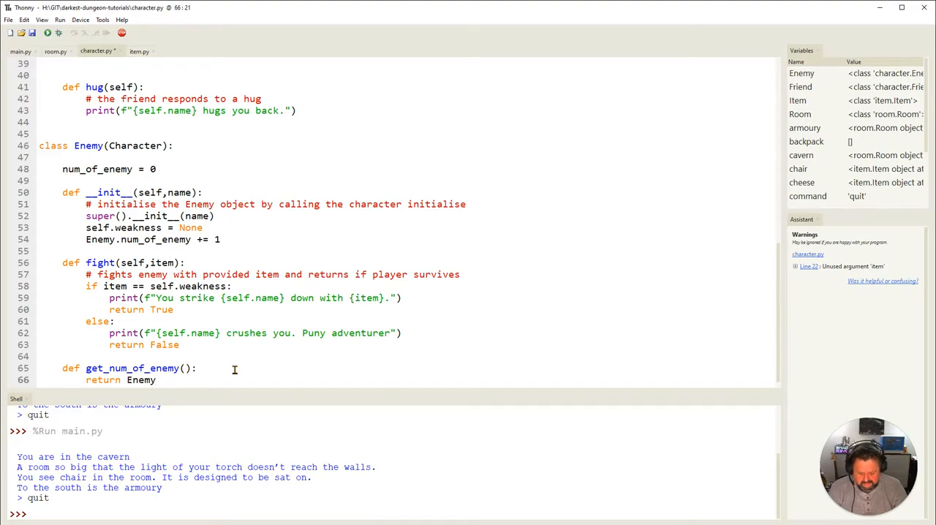
text(.numn)
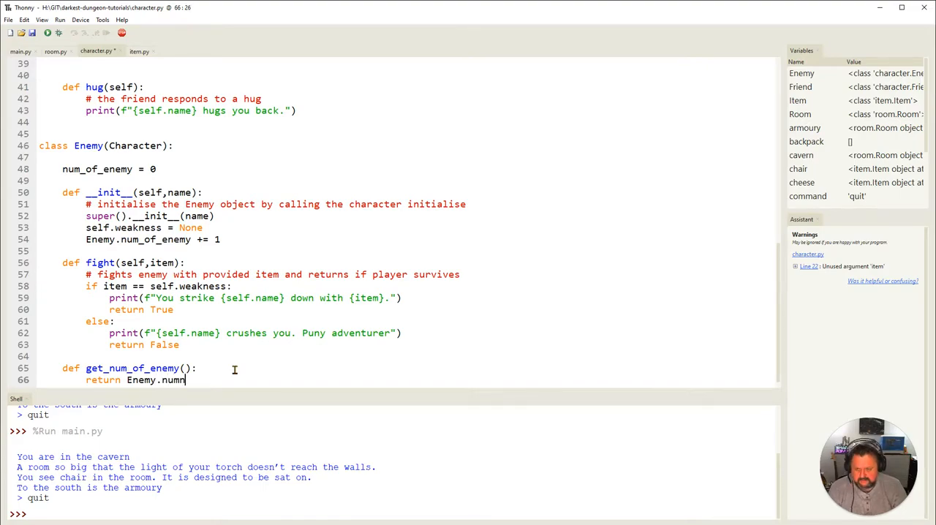
text(of_enemy)
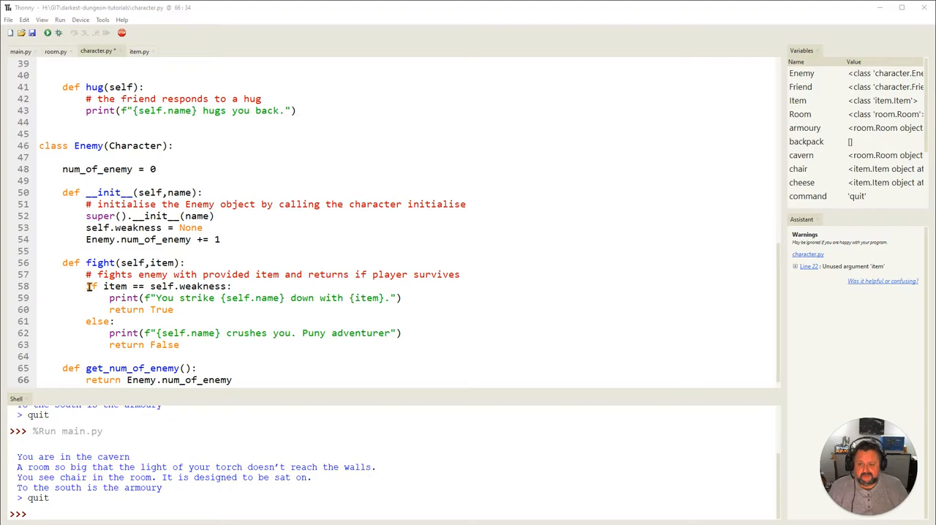
mouse_move(196, 296)
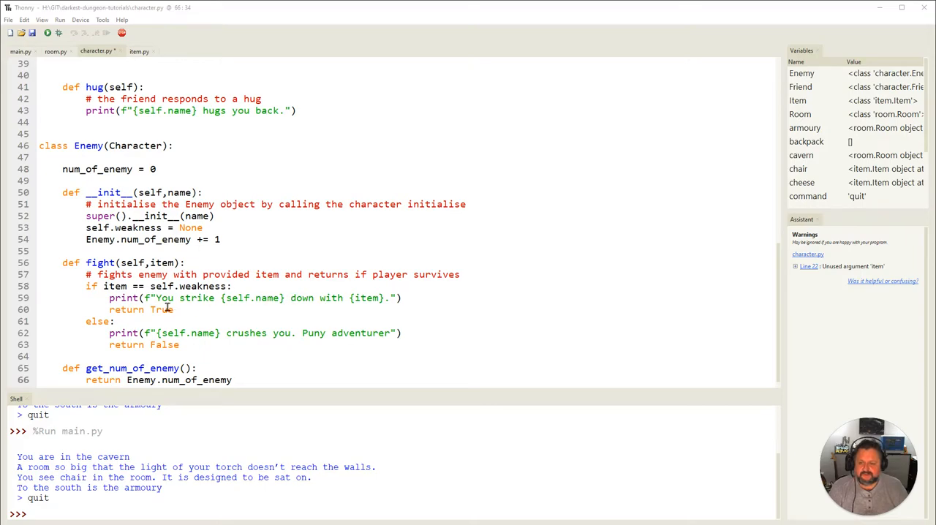
After the 'You strike' print in fight, add Enemy.num_of_enemy -= 1, then return to main.py
click(401, 299)
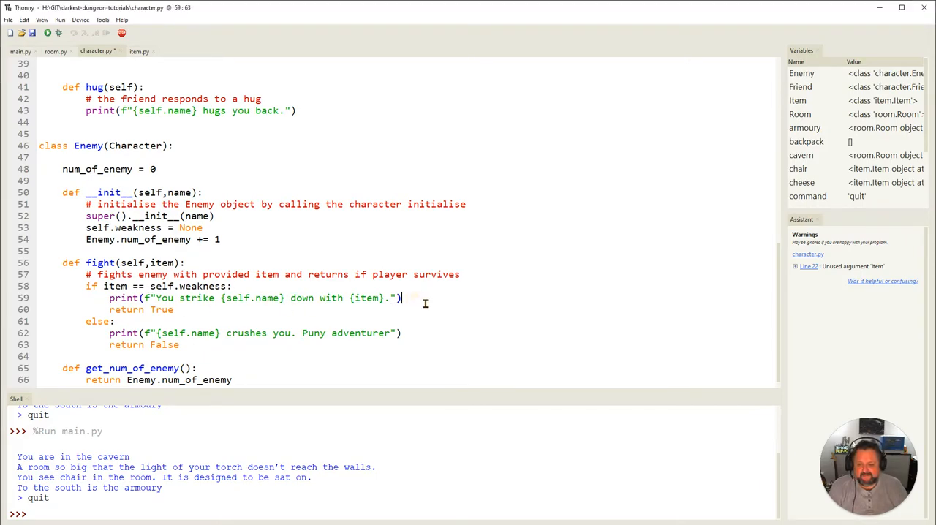
key(Enter)
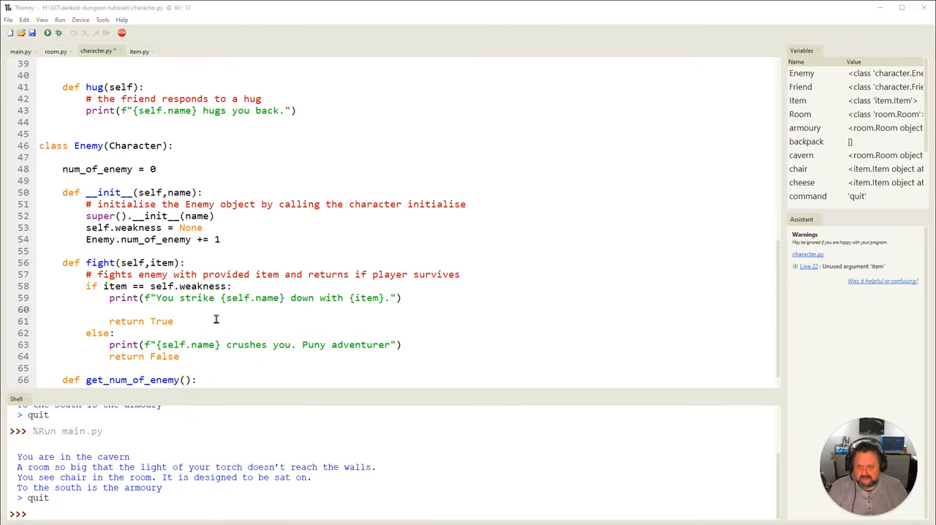
text(Enem)
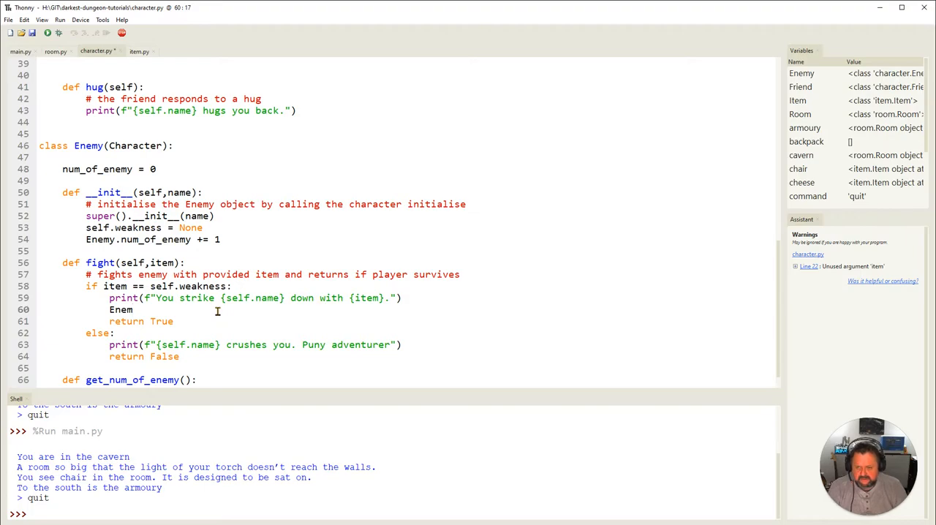
text(y)
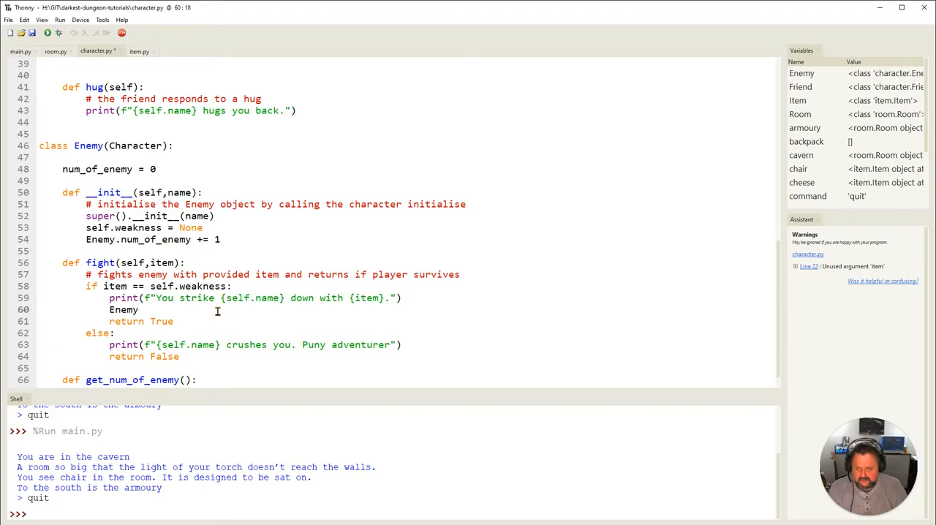
text(.num)
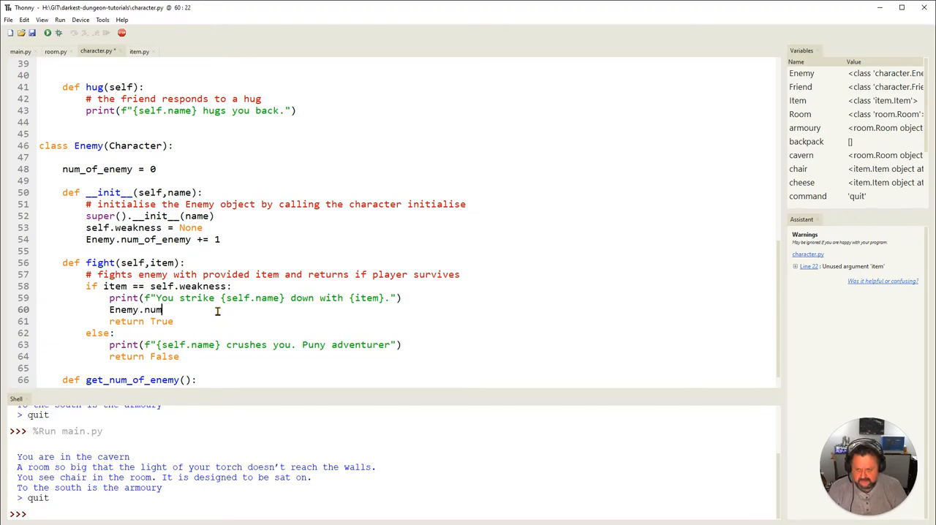
text(_of_enemy)
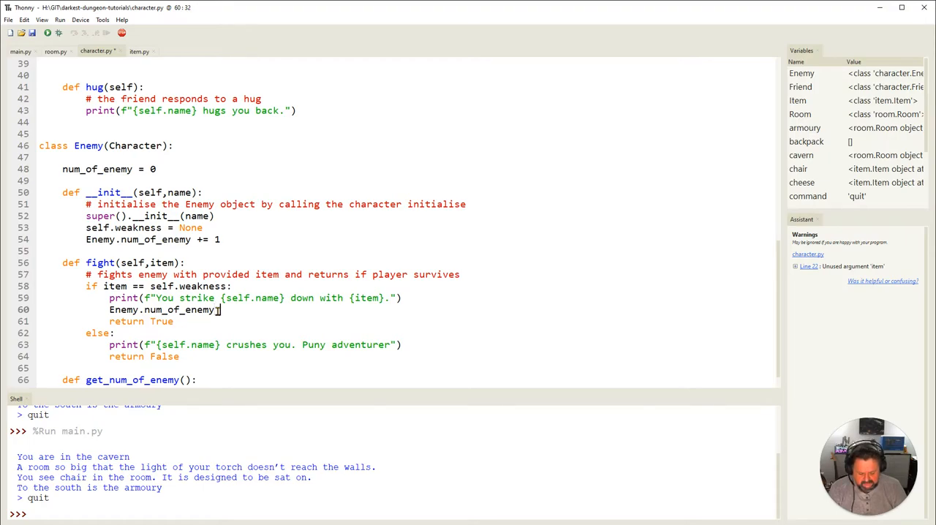
text(-= 1)
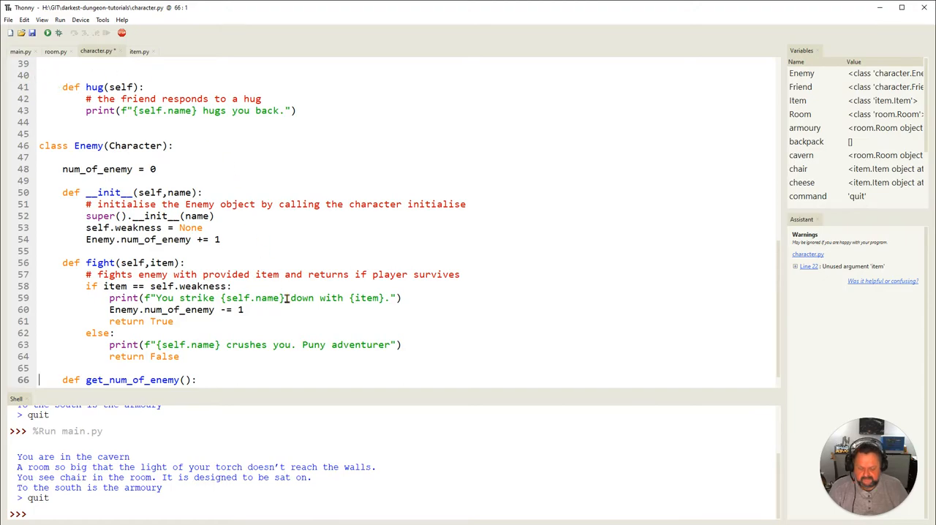
click(21, 51)
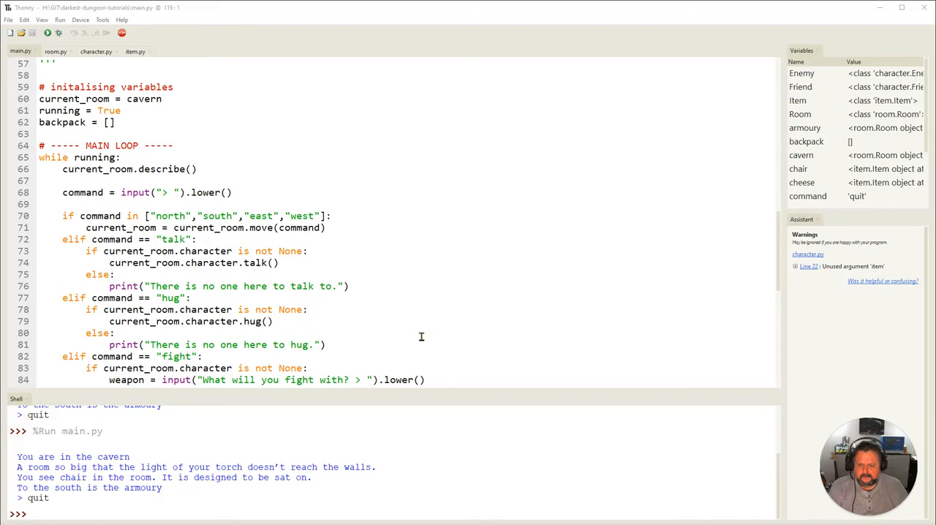
Under character = None in the fight branch, add the check if Enemy.get_num_of_enemy() == 0:
scroll(down, 3)
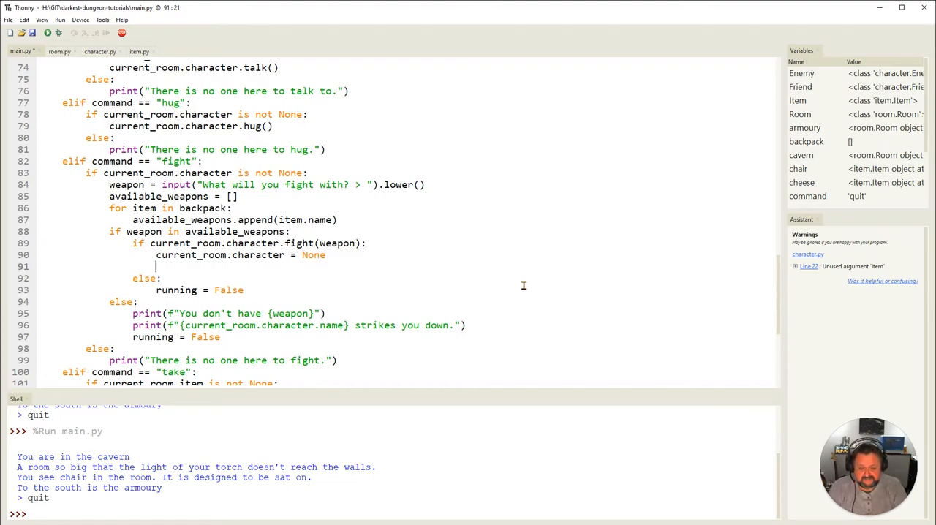
text(if)
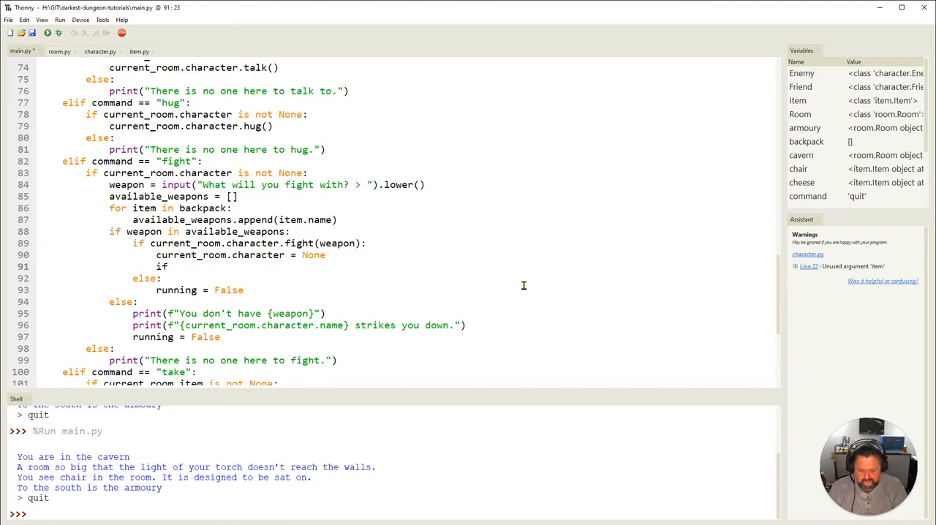
text(En)
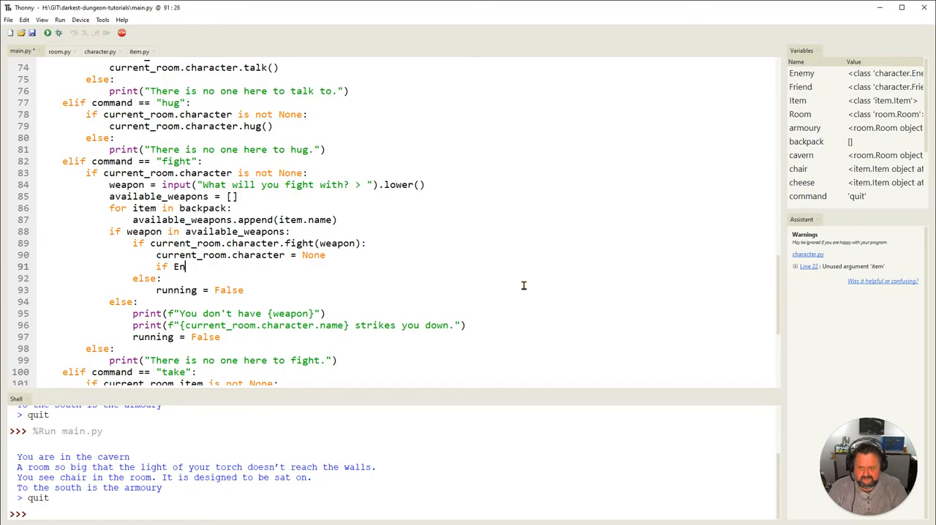
text(em)
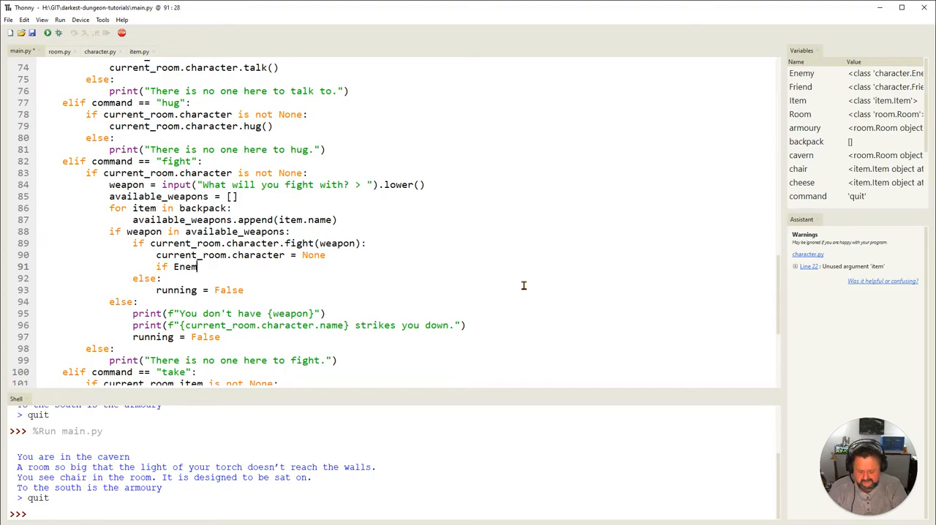
text(.)
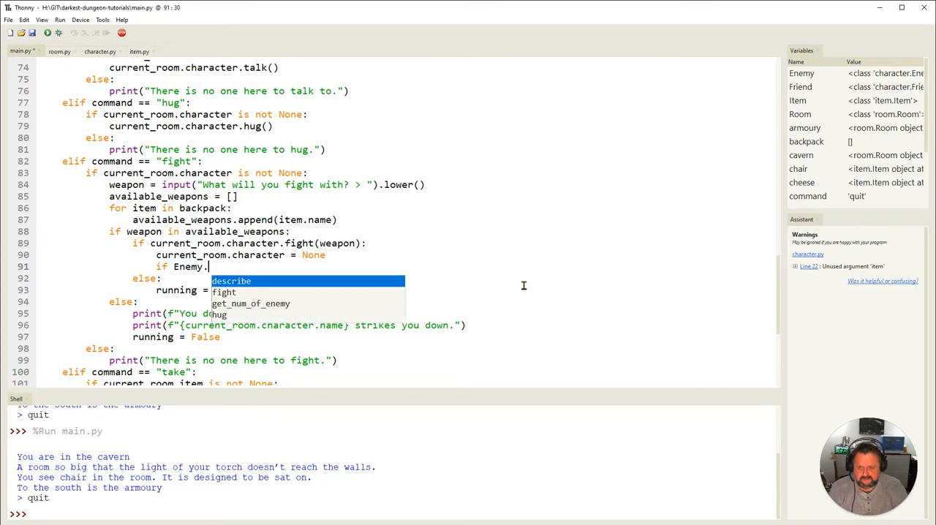
text(get_num_of_enemy)
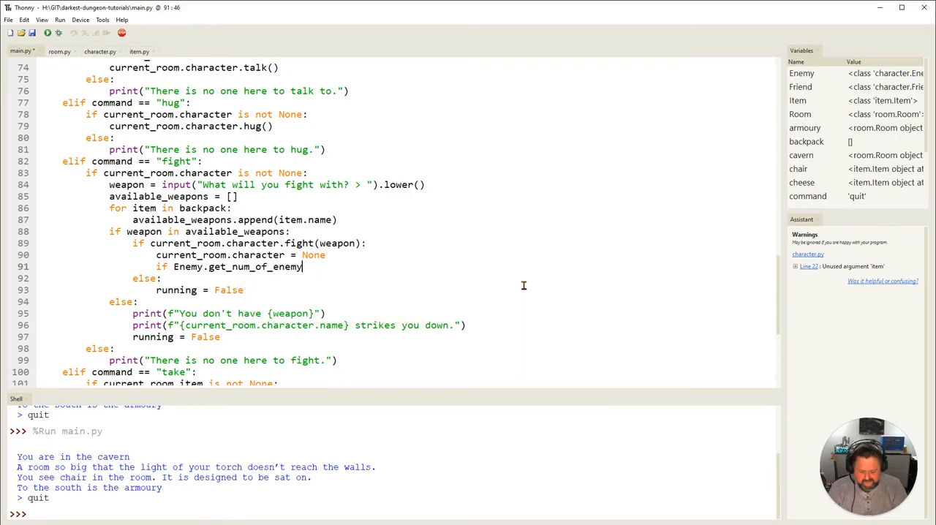
text(() == 0:)
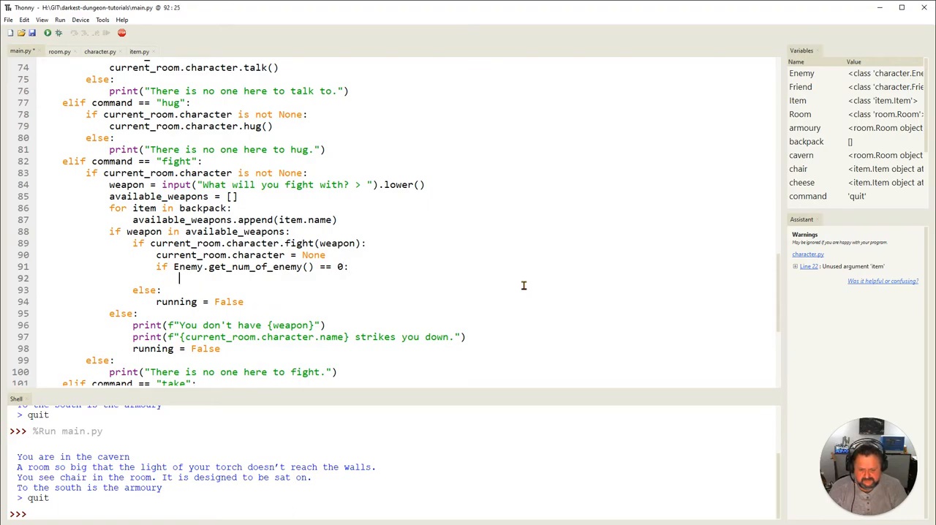
Inside that check, print "You have slain the all the enemies. You are victorious!"
text(print()
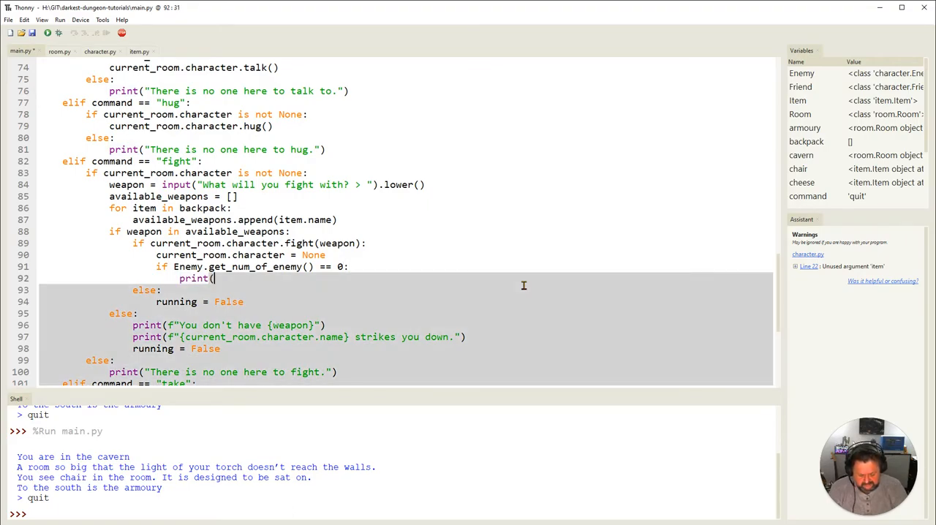
text(")
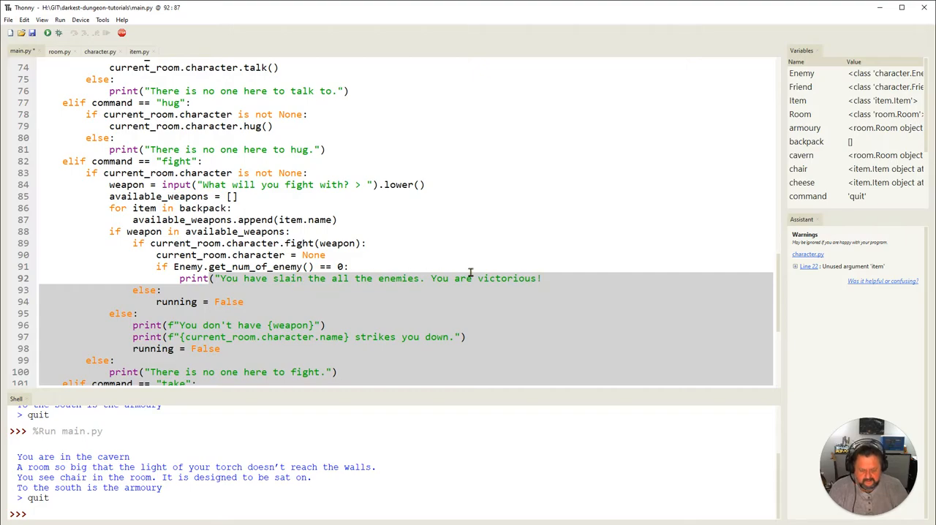
text())
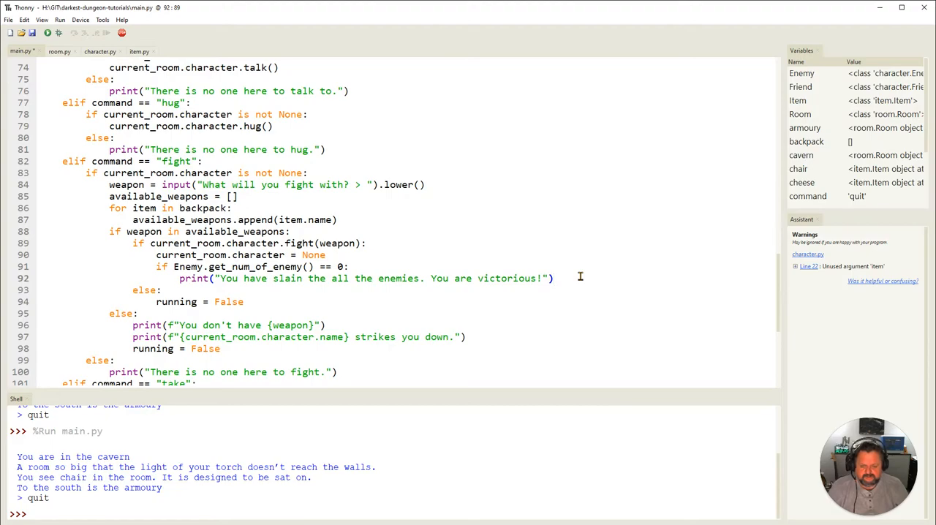
scroll(down, 3)
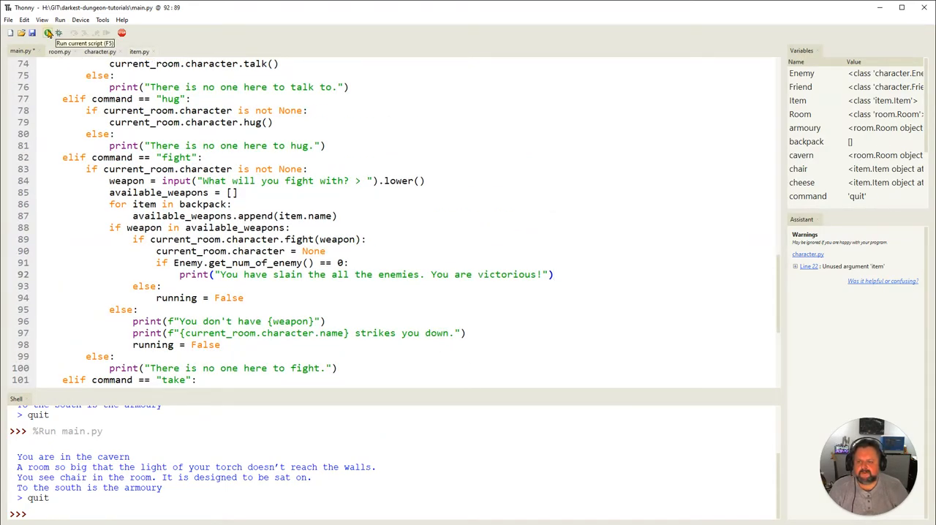
Run main.py and play south, east, take, west, fight, cheese to defeat Ugine and see the victory message
click(47, 32)
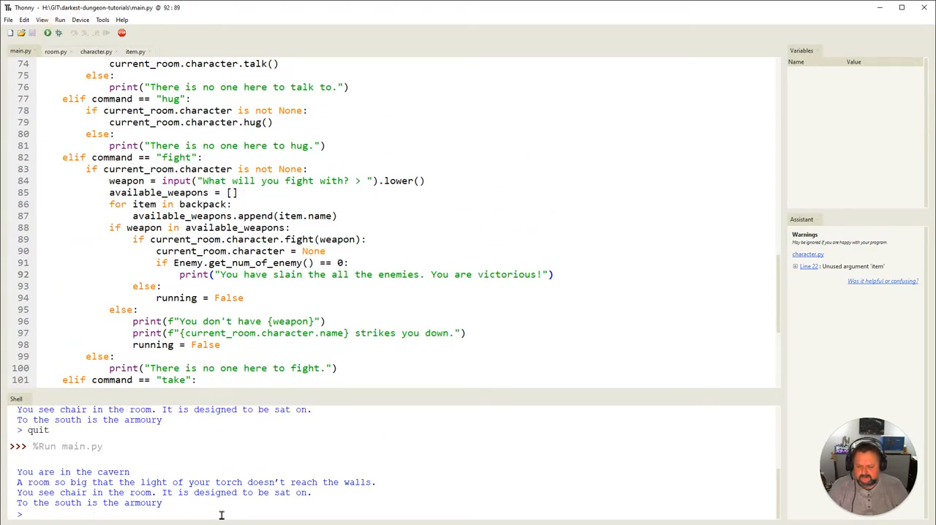
text(south)
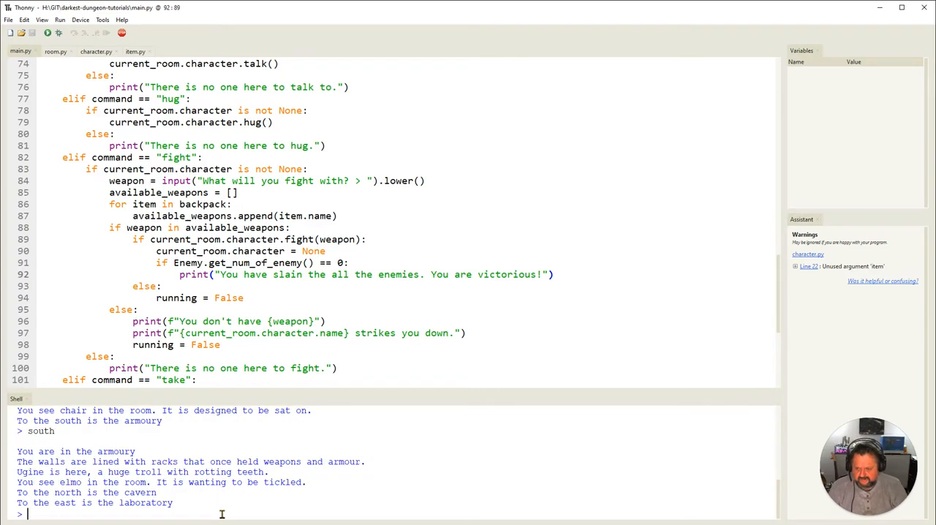
text(east)
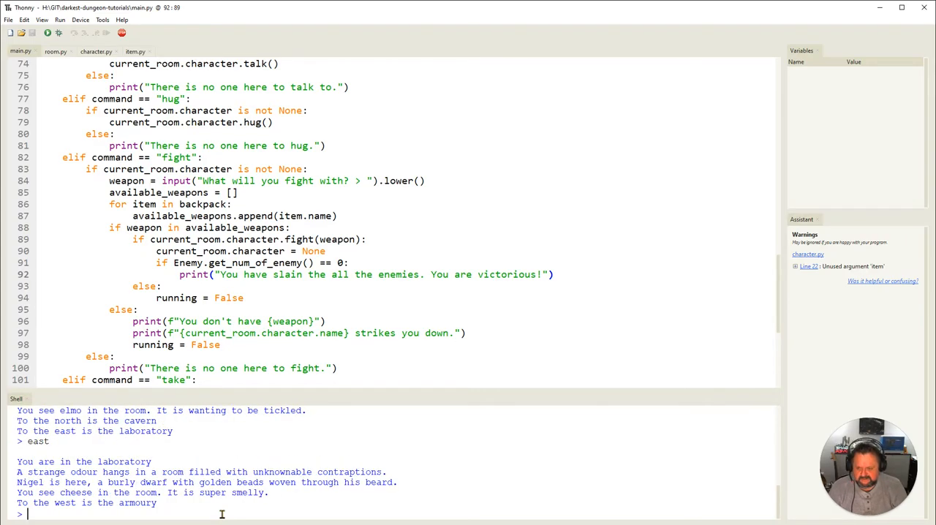
text(take)
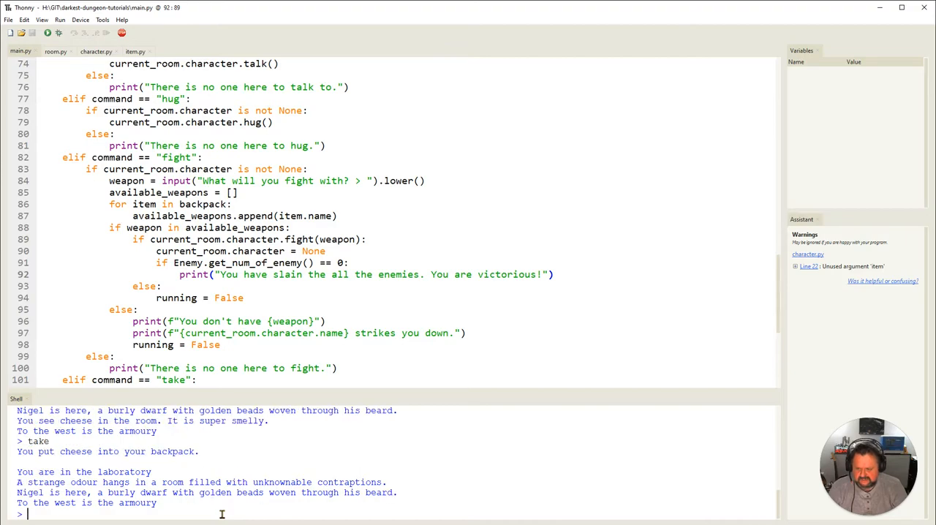
text(west)
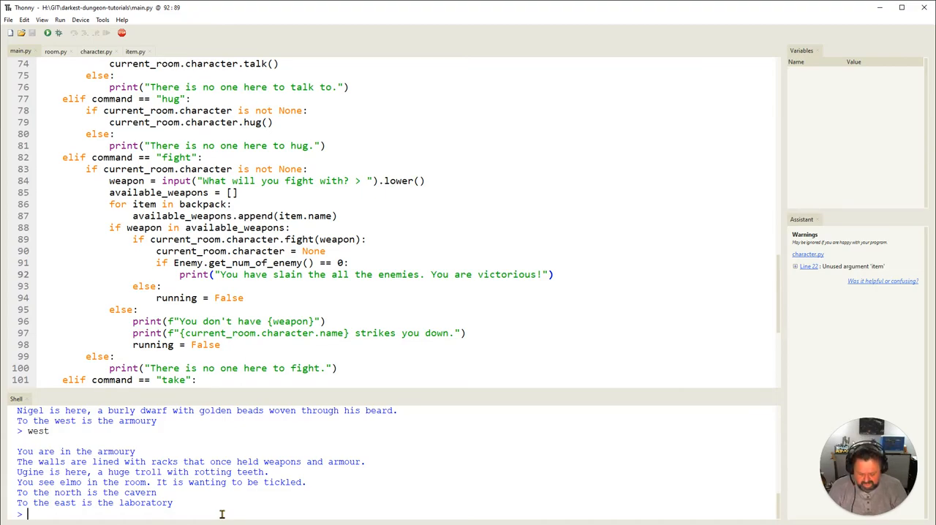
text(fight)
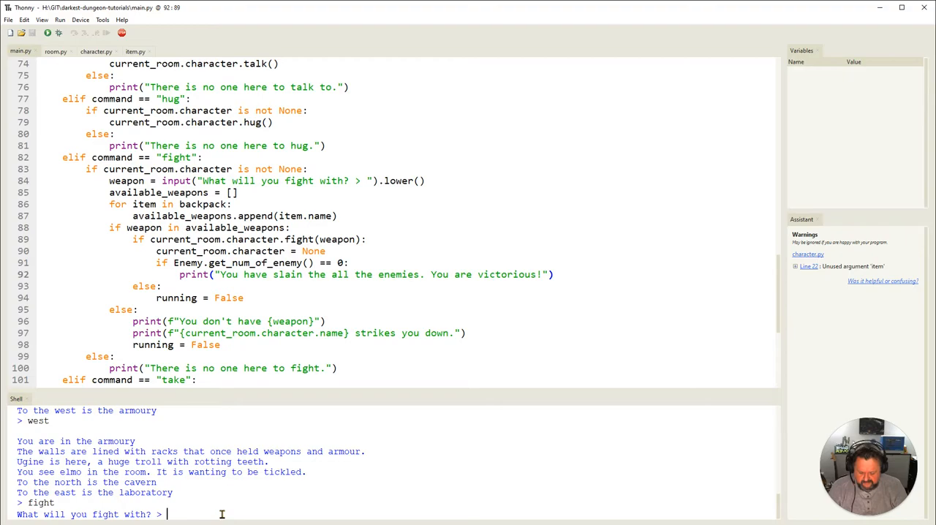
text(cheese)
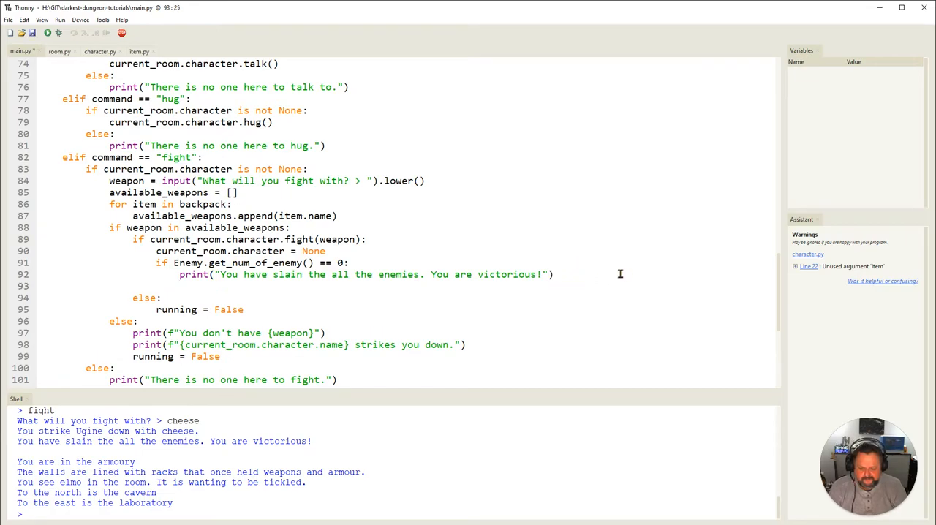
Add running = False under the victory print, then rerun the game and start moving south and west
text(ruuning = F)
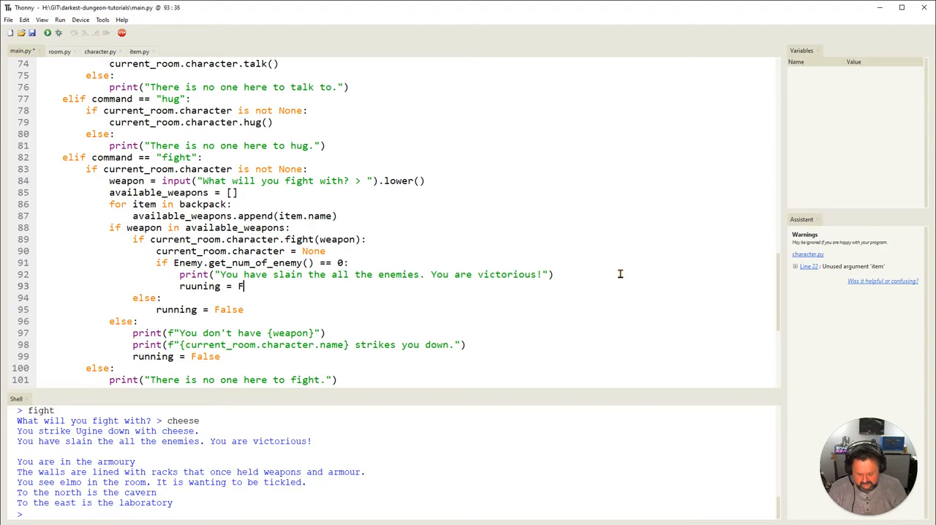
text(alse)
click(390, 514)
text(quit)
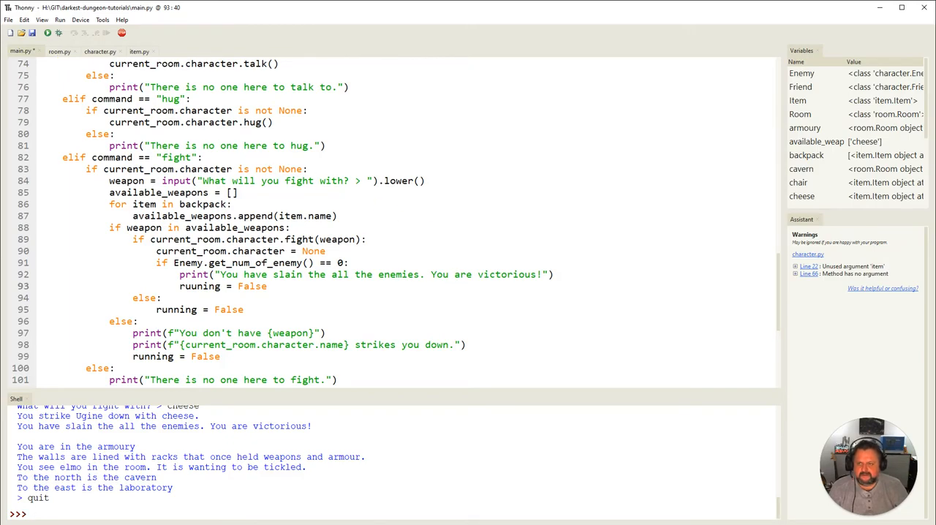
click(47, 32)
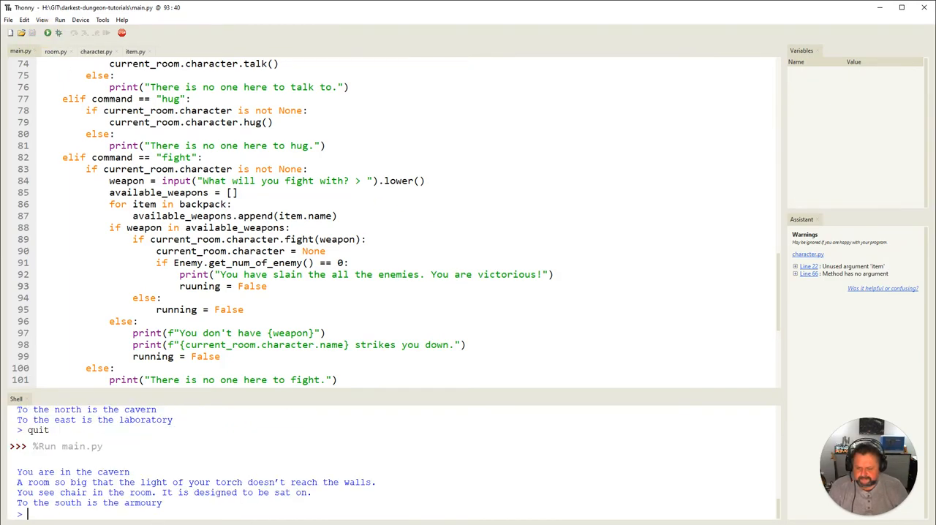
text(south)
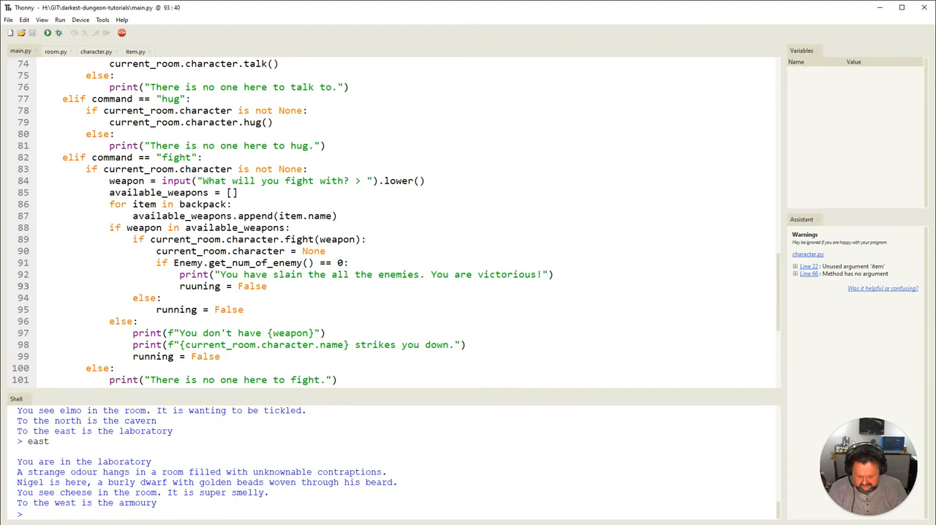
text(w)
text(n)
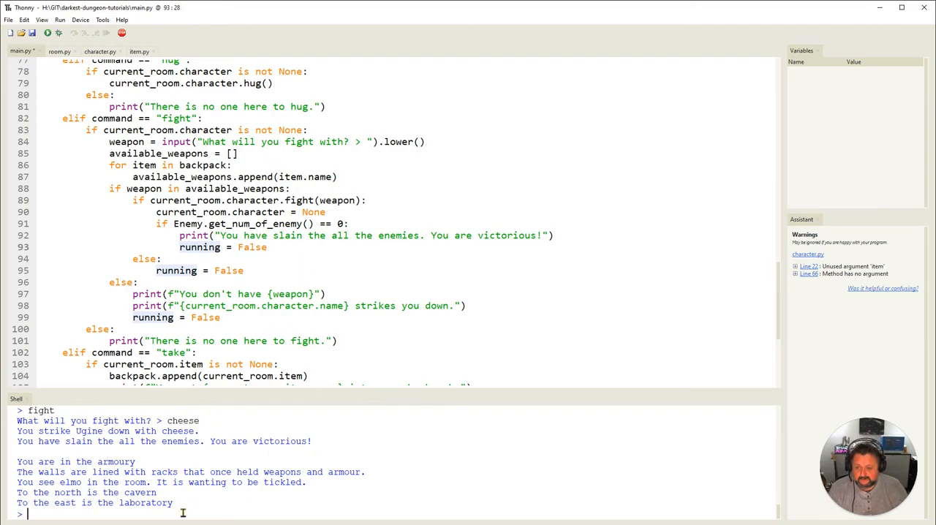
Quit, rerun main.py and play south, east, take, west, fight to reach Ugine's armoury with the cheese
text(quit)
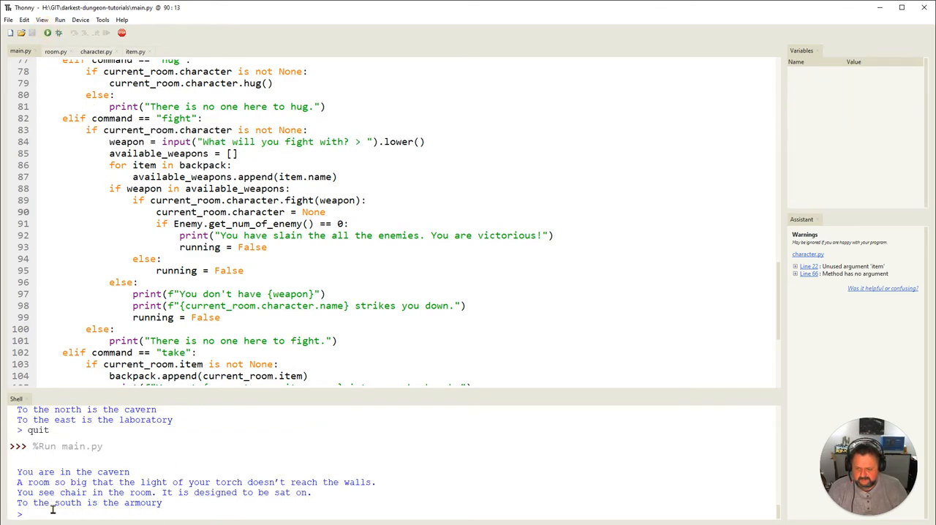
text(sou)
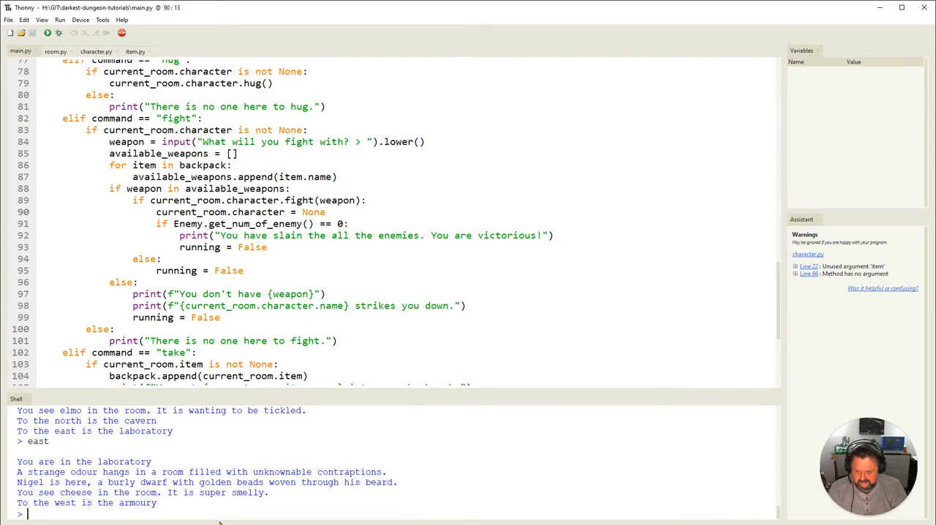
text(take)
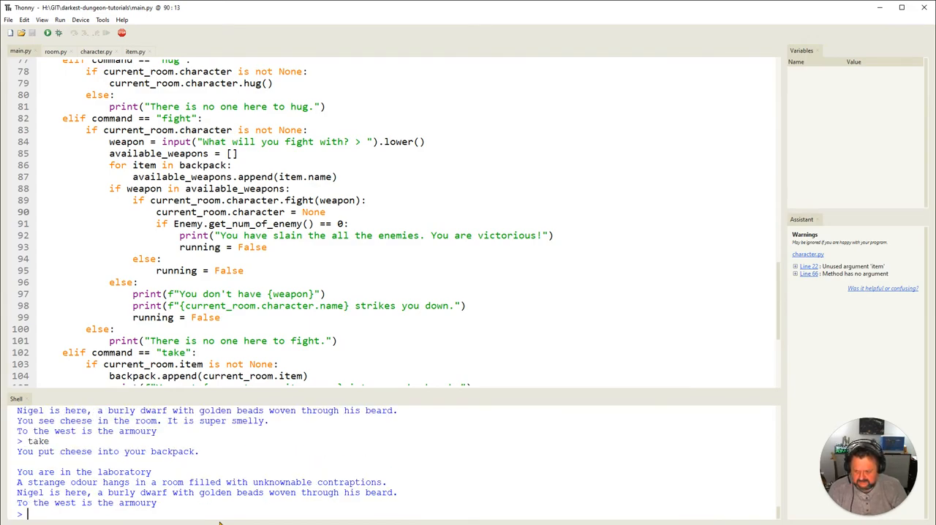
text(west)
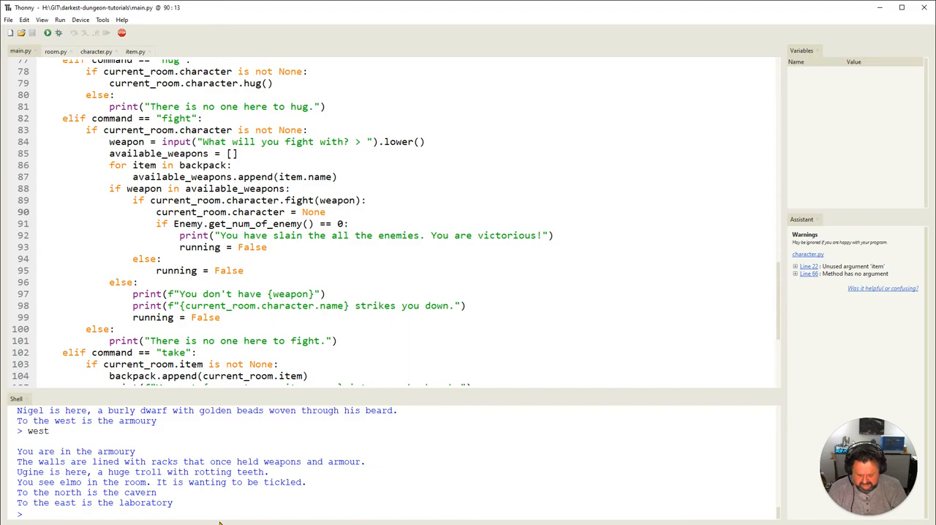
text(fight)
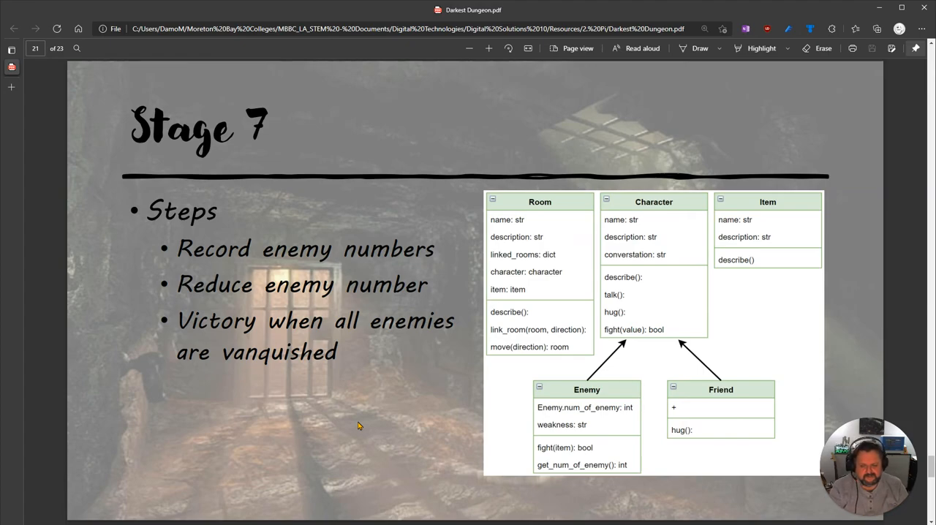
mouse_move(523, 412)
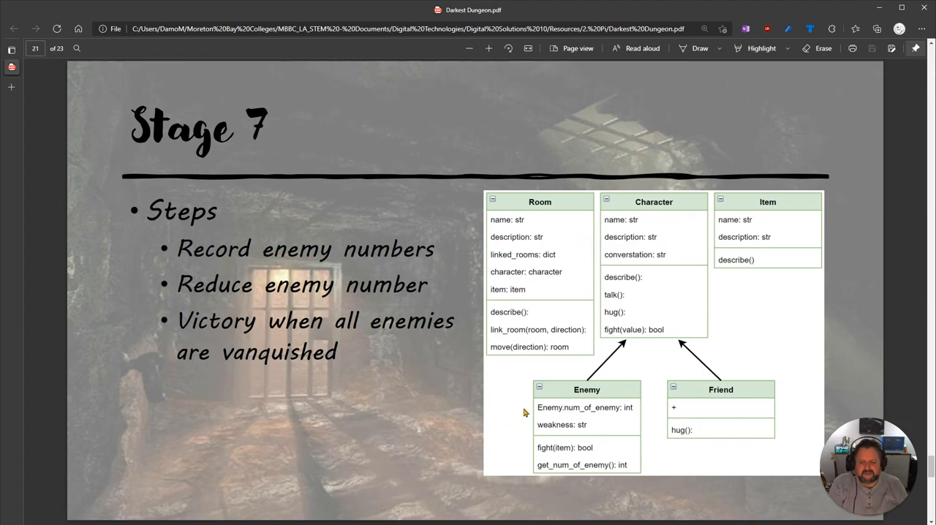
mouse_move(339, 465)
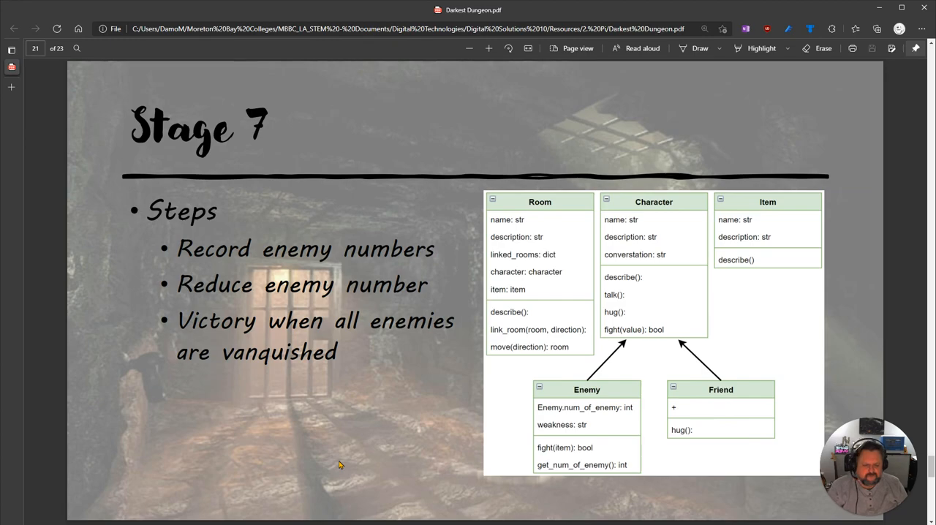
mouse_move(56, 238)
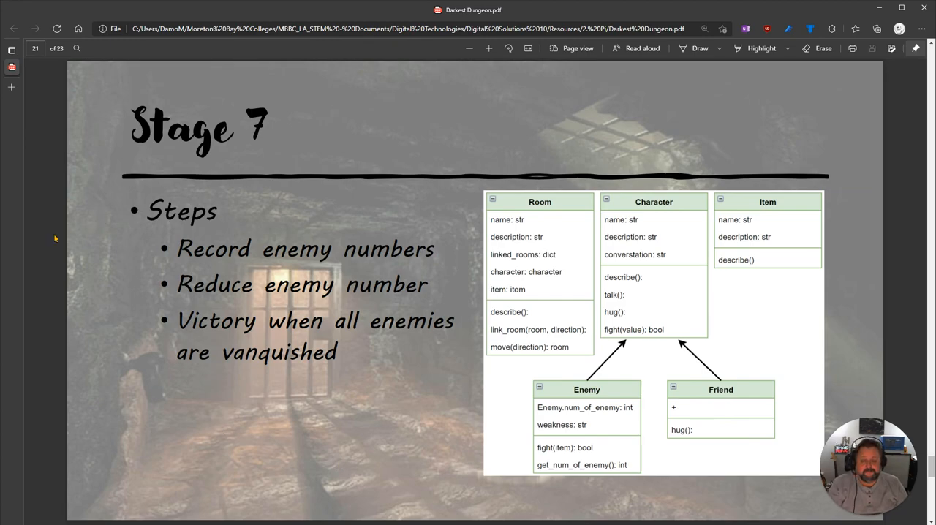